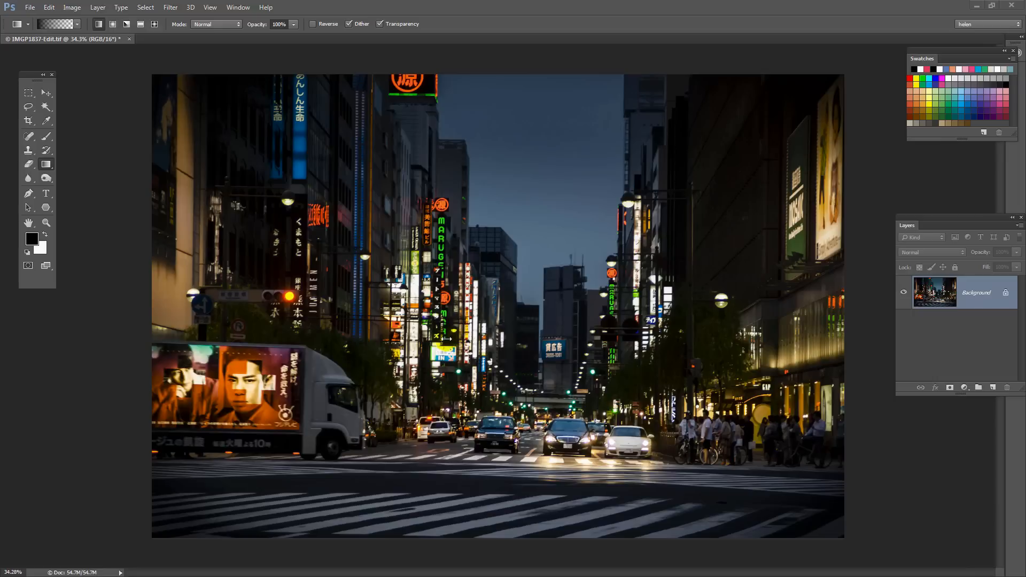
mouse_move(728, 341)
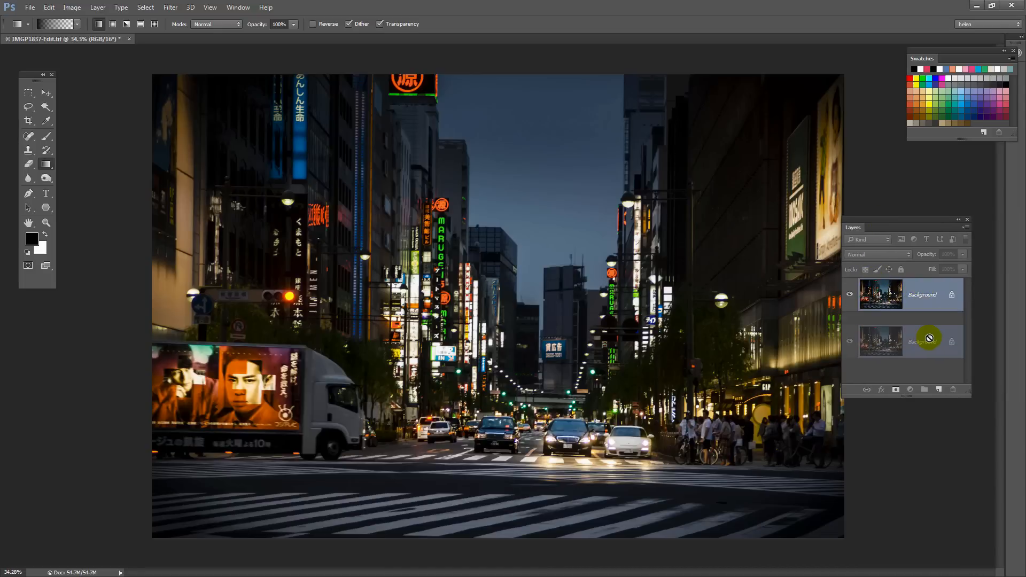
Duplicate the Background layer to create a Background copy layer
click(938, 389)
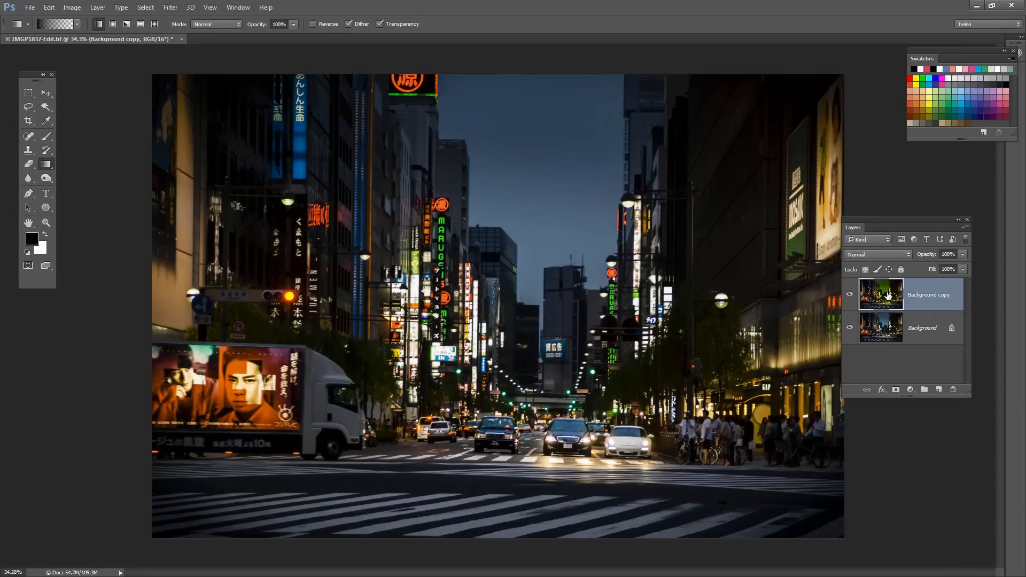
mouse_move(880, 294)
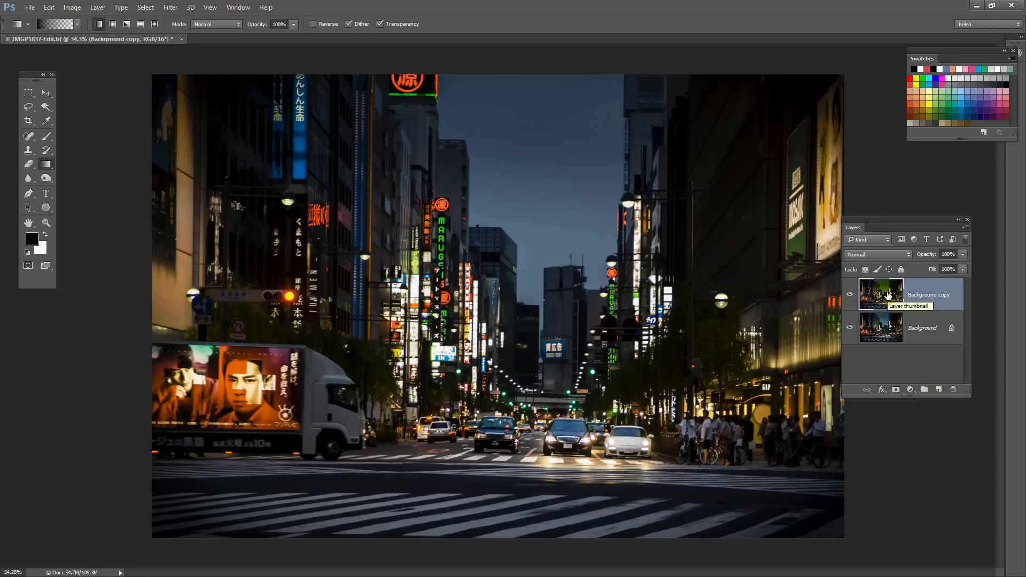
Apply Filter > Blur Gallery > Field Blur to the Background copy layer
click(170, 7)
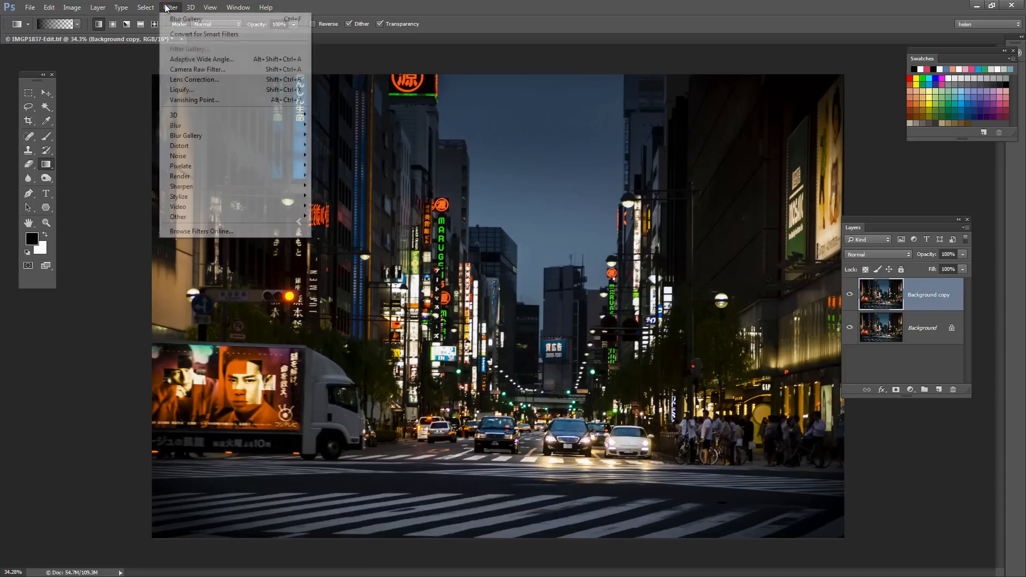
mouse_move(187, 135)
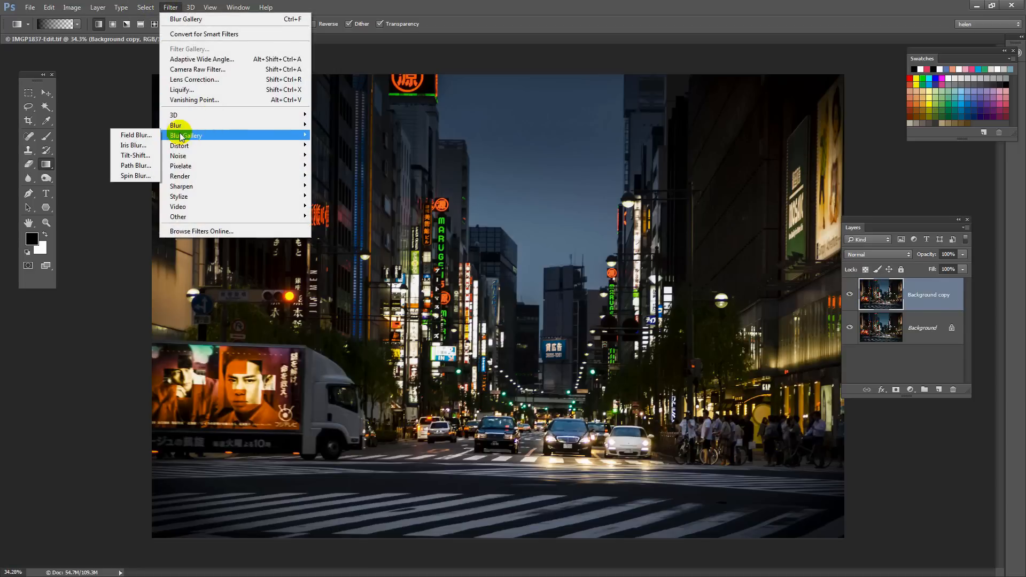
mouse_move(135, 134)
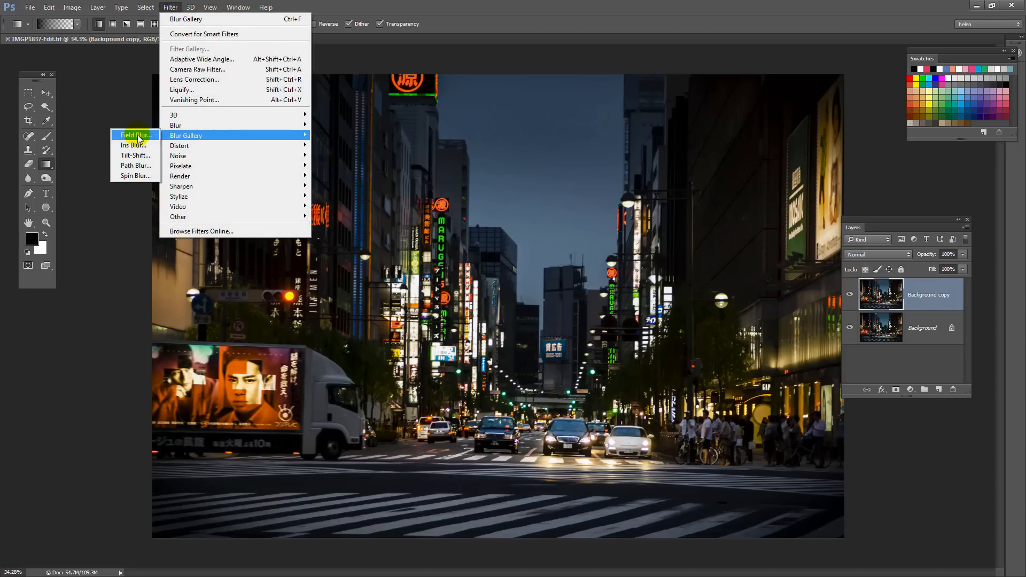
click(133, 135)
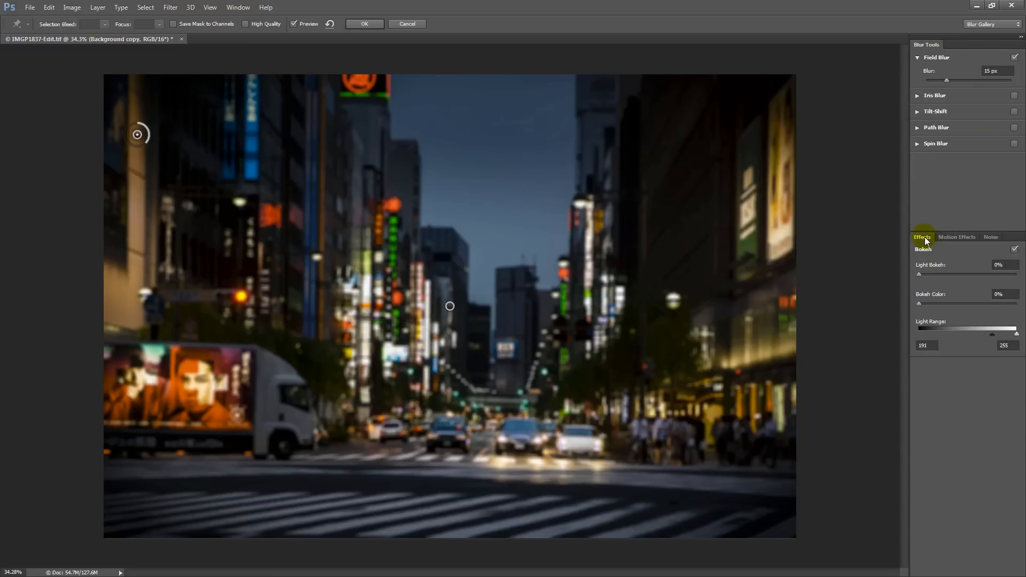
mouse_move(899, 257)
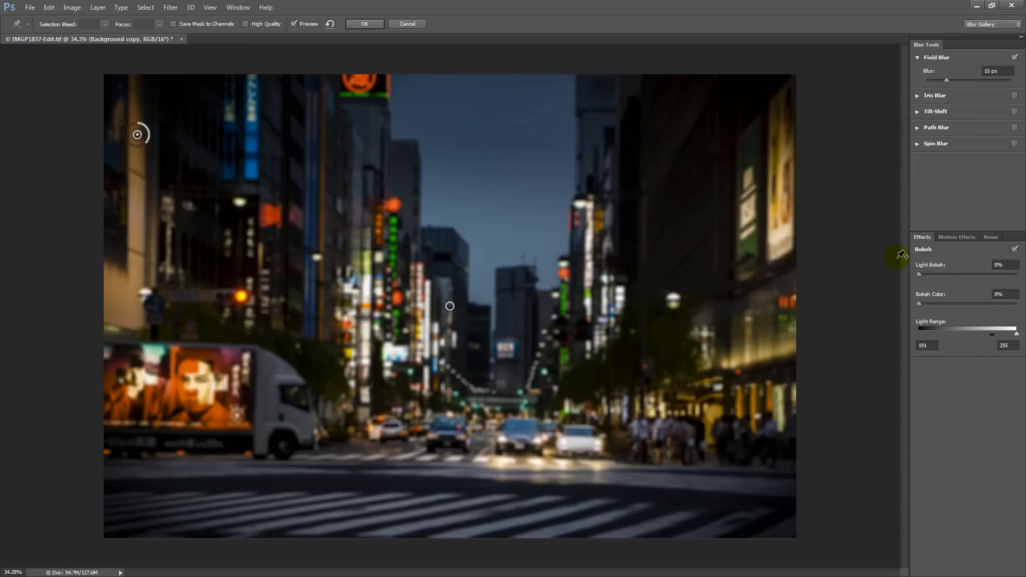
mouse_move(914, 55)
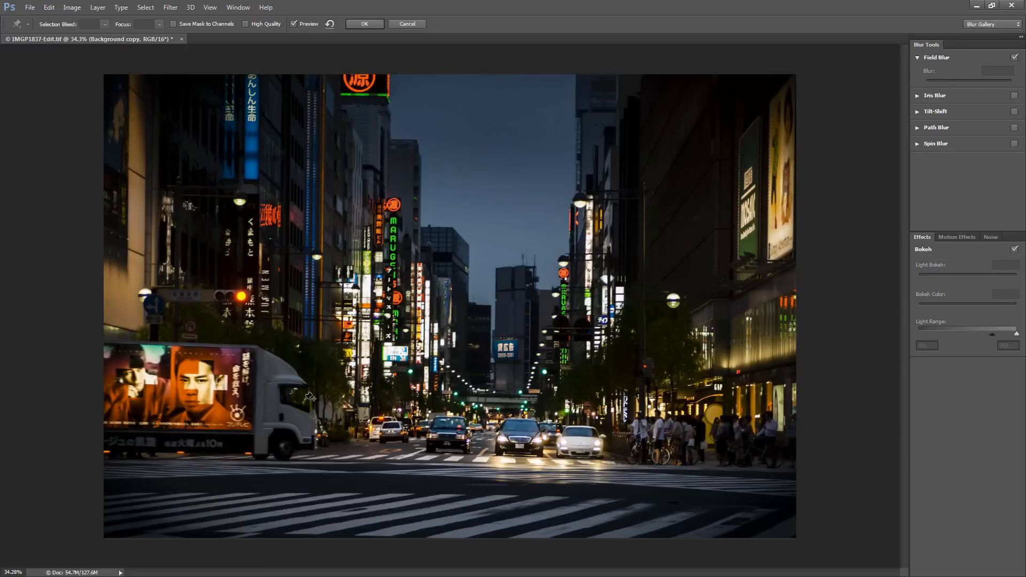
mouse_move(294, 273)
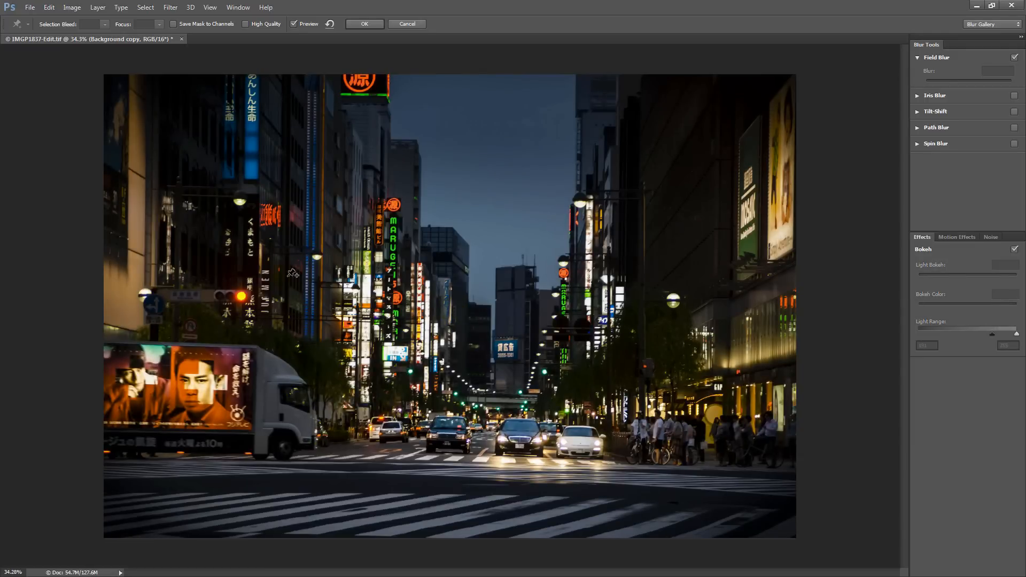
Add a blur pin on the distant street and set its blur to 9 px
click(490, 208)
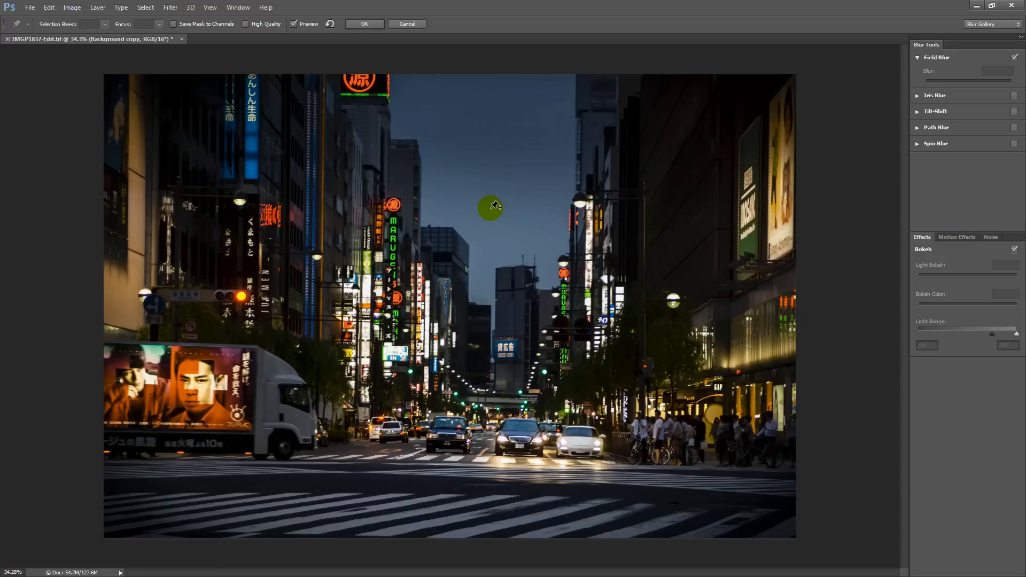
drag(489, 208, 404, 278)
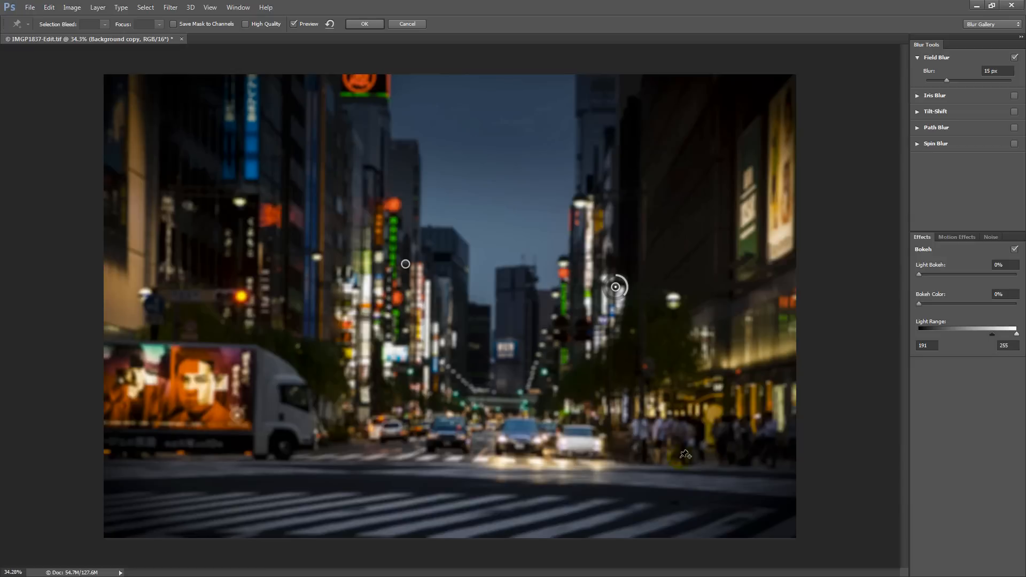
mouse_move(201, 402)
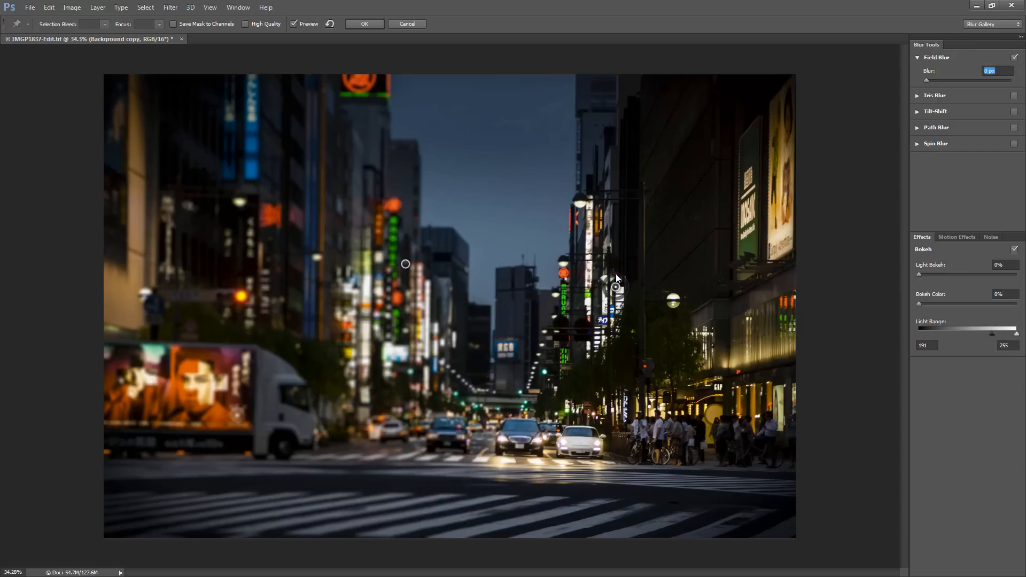
drag(615, 286, 615, 275)
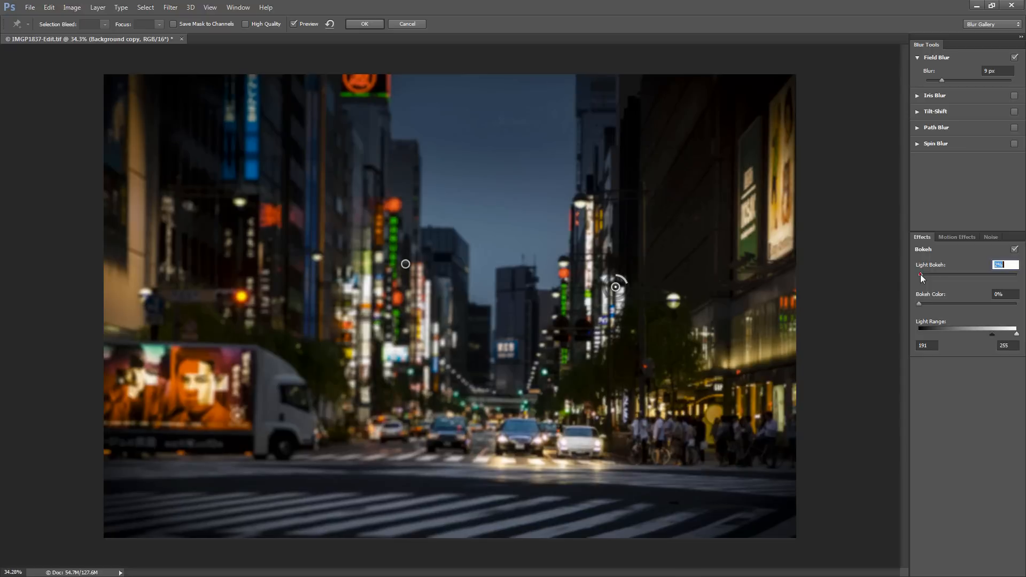
Set Light Bokeh to 73%, Bokeh Color to 89%, and Light Range start to 198
drag(922, 275, 945, 275)
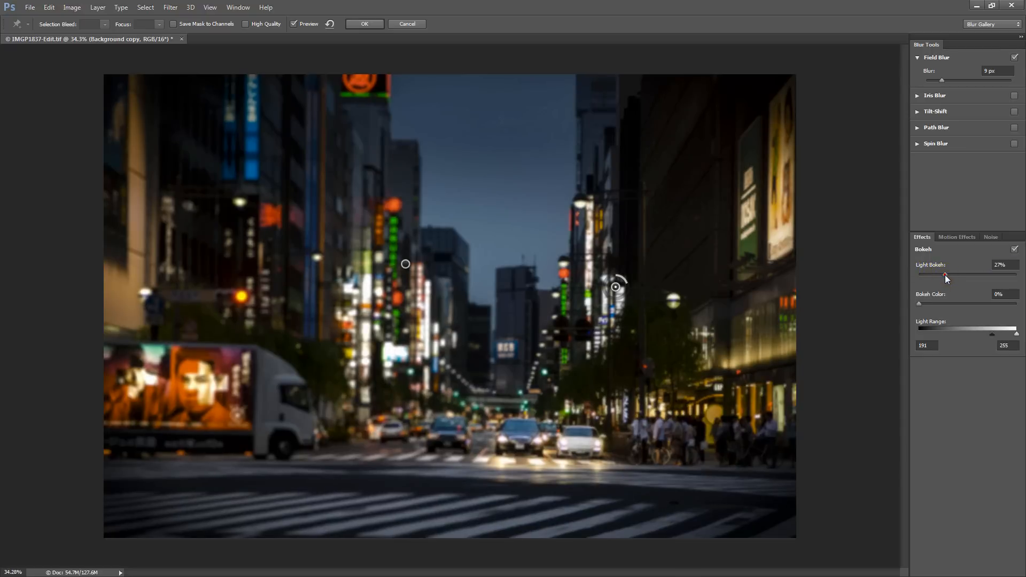
drag(945, 274, 966, 275)
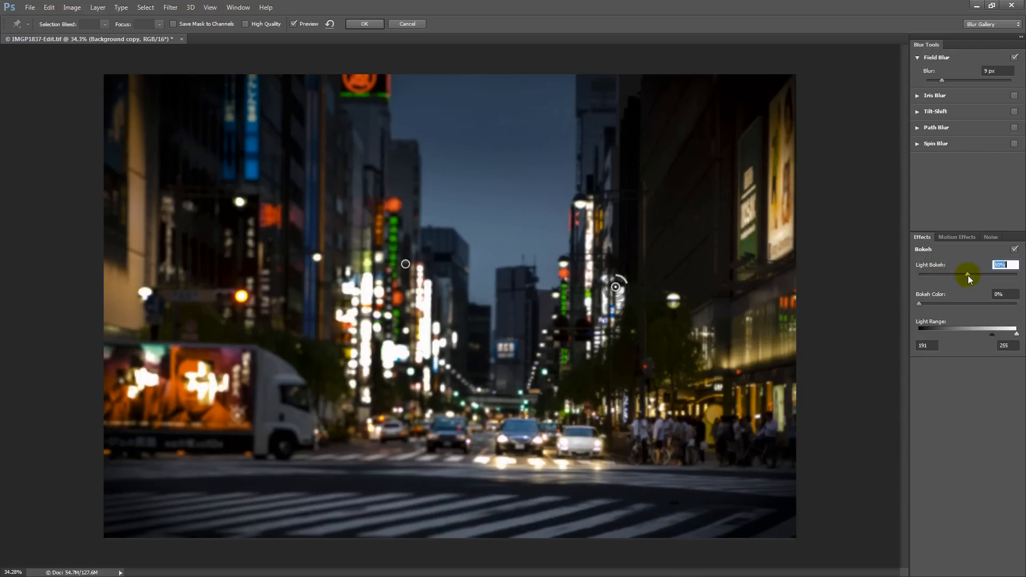
drag(967, 275, 988, 274)
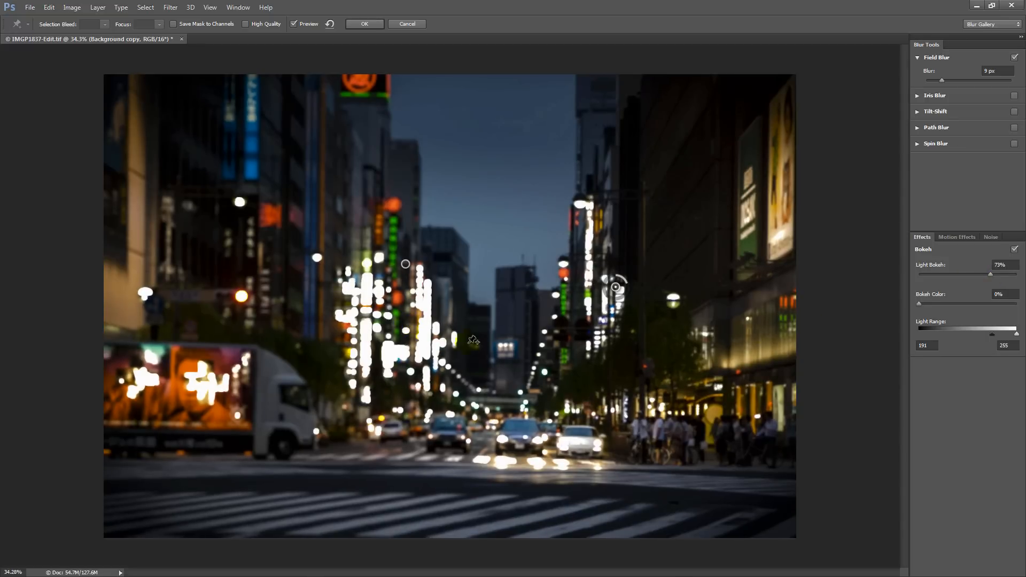
click(430, 320)
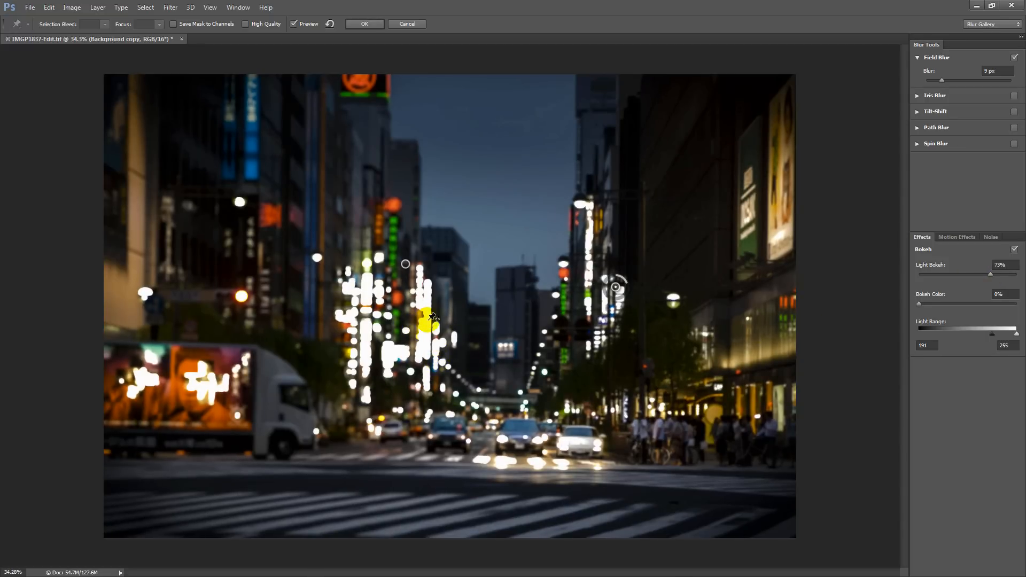
drag(431, 321, 379, 363)
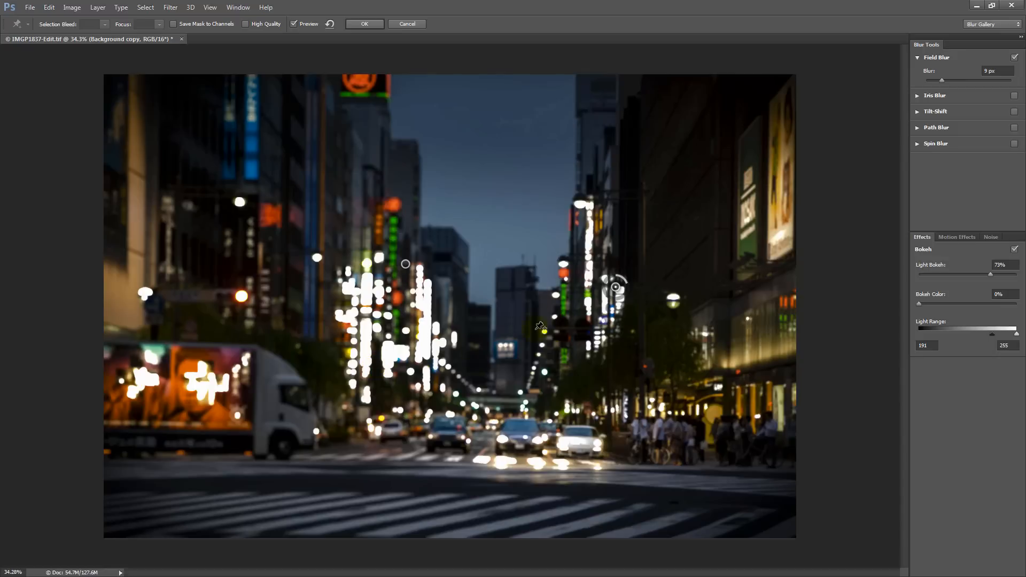
mouse_move(406, 291)
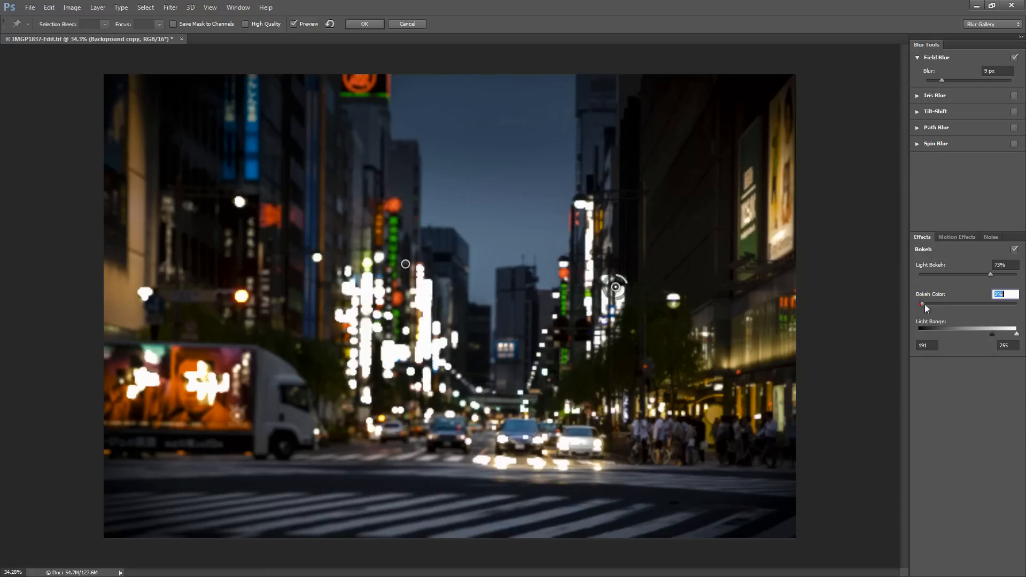
drag(922, 304, 971, 304)
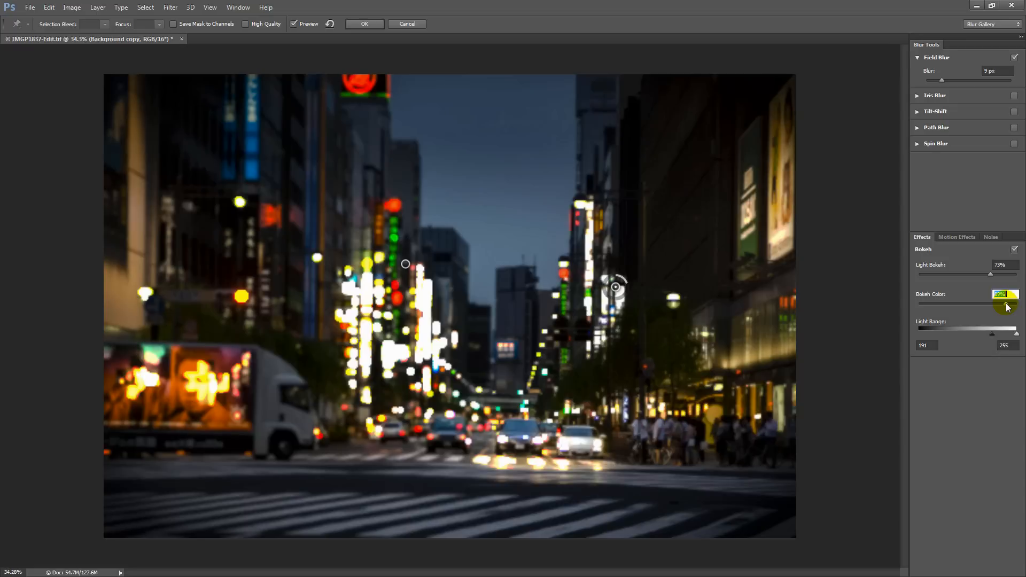
drag(990, 303, 1010, 302)
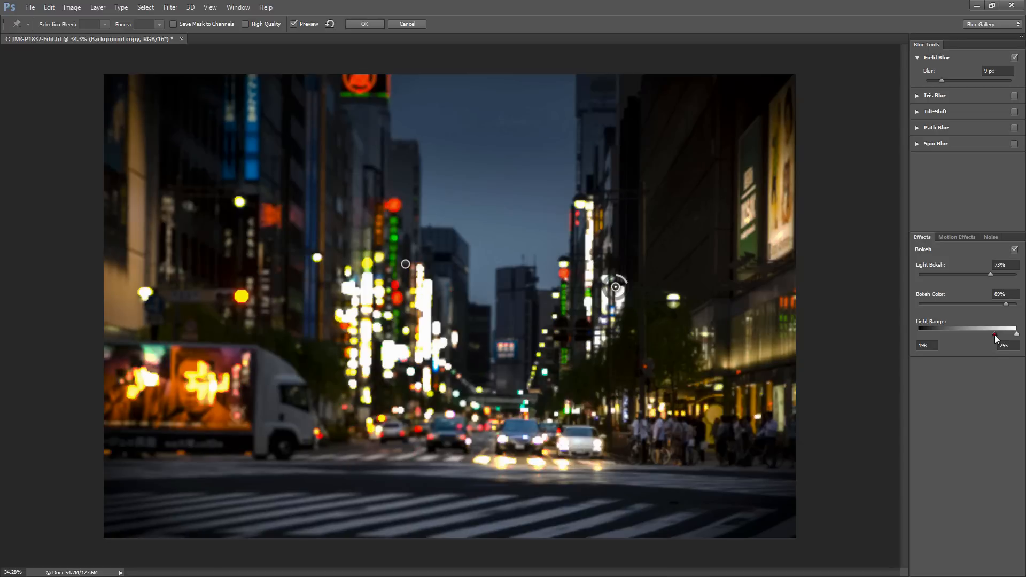
Set the Light Range low end to 177
drag(995, 337, 971, 331)
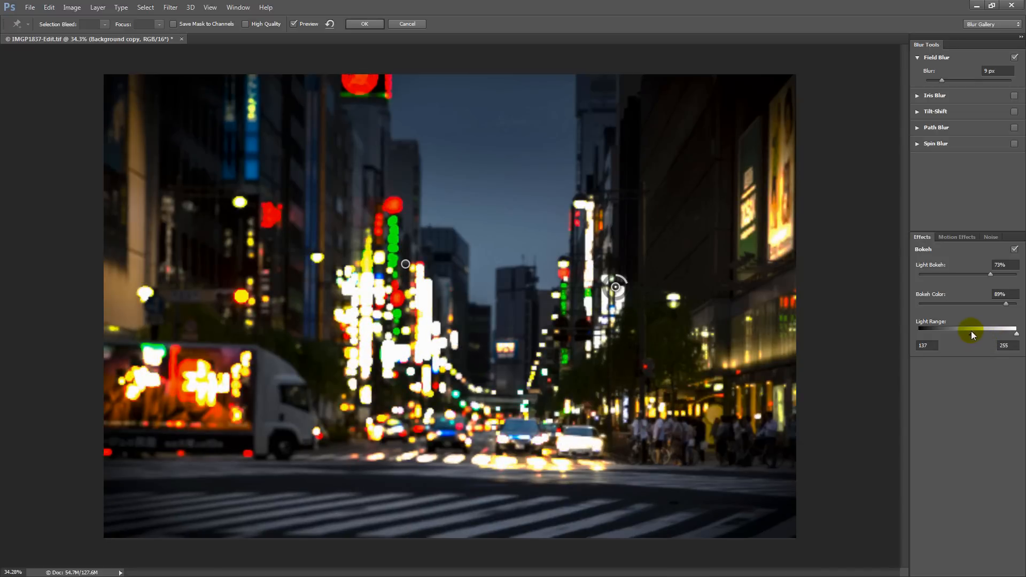
drag(971, 331, 943, 332)
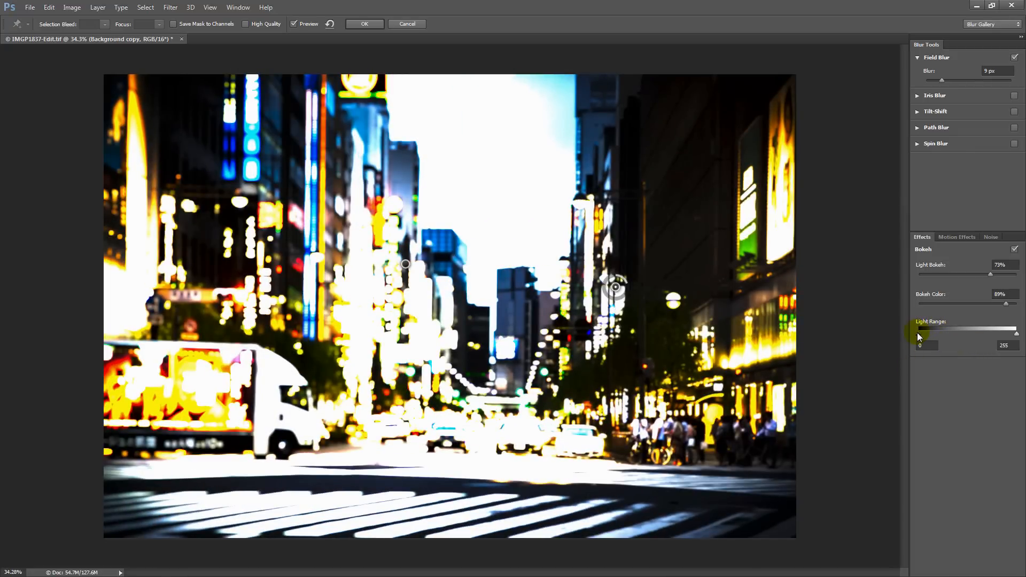
drag(919, 333, 952, 332)
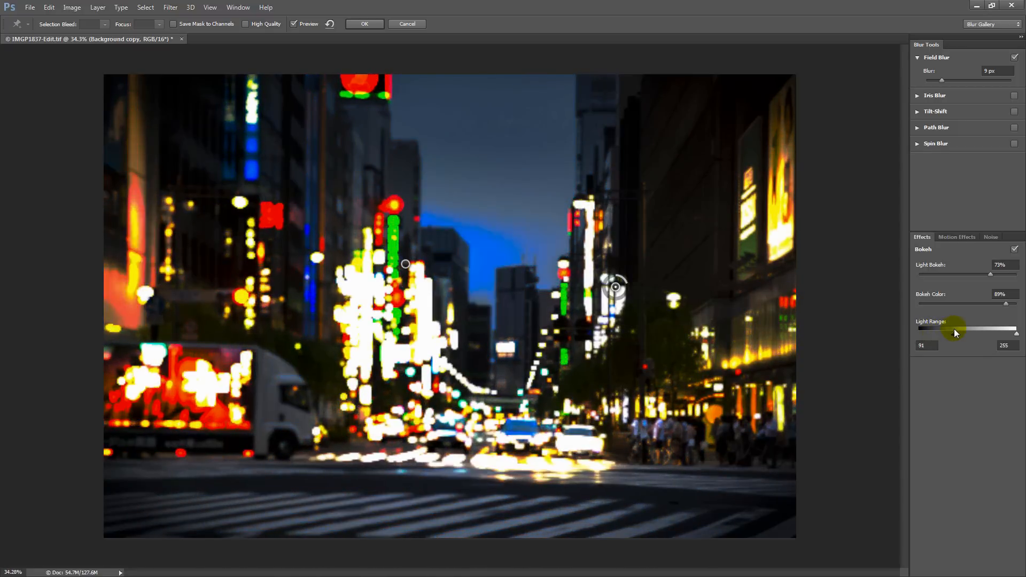
drag(952, 330, 984, 330)
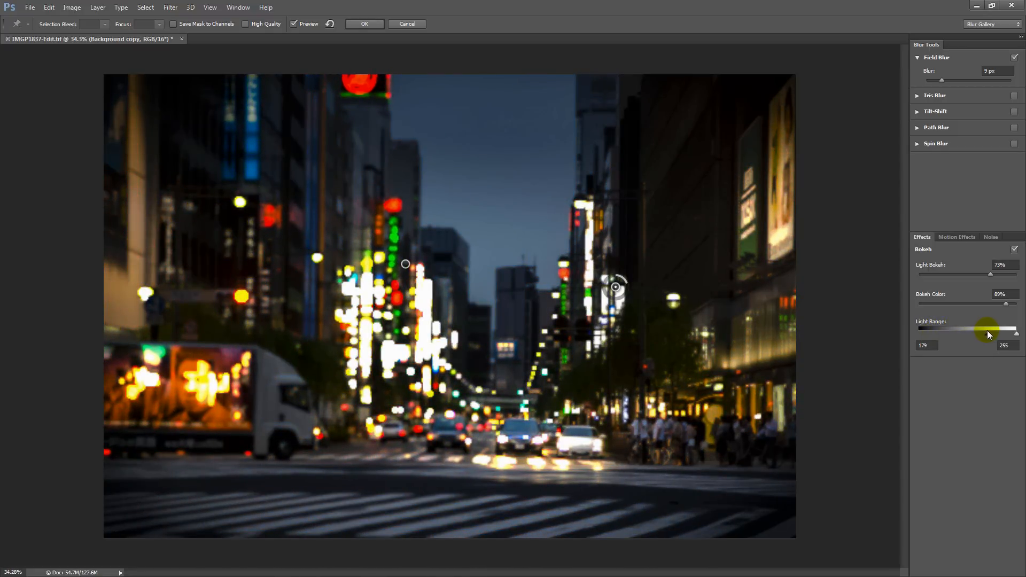
drag(988, 330, 988, 332)
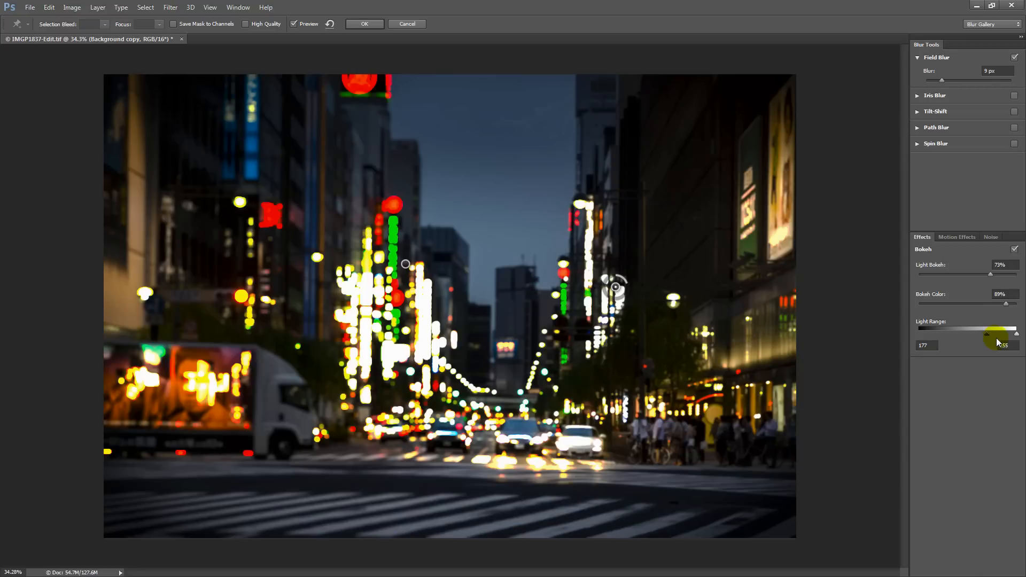
Set the Light Range upper limit to 240
drag(990, 332, 1016, 332)
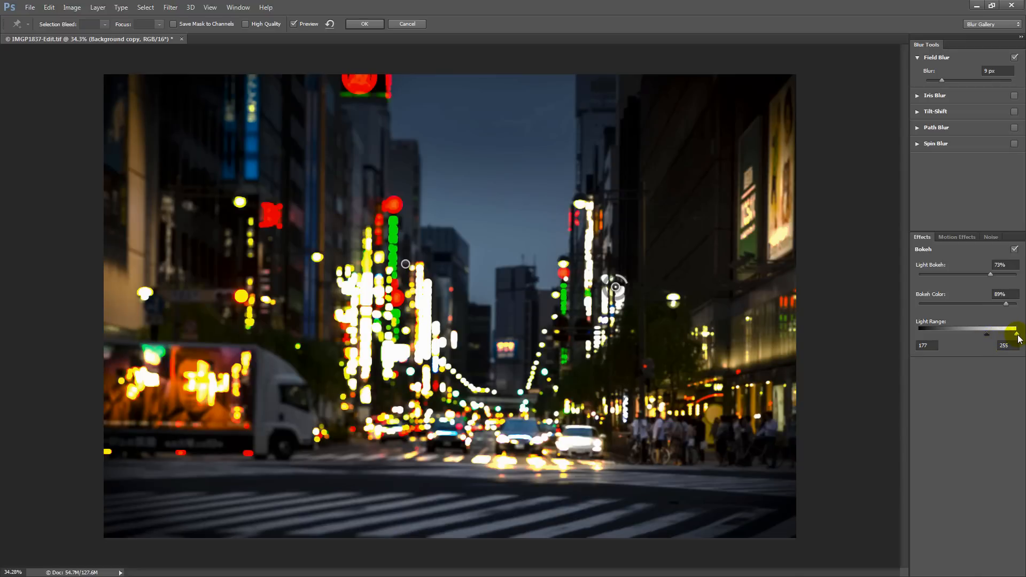
drag(1018, 333, 1013, 334)
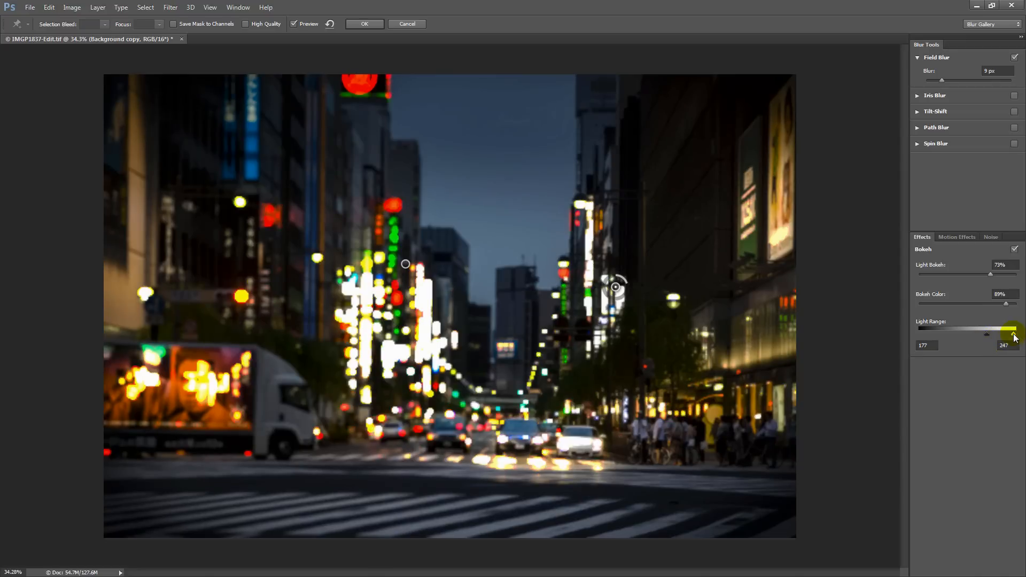
drag(1013, 335, 1007, 335)
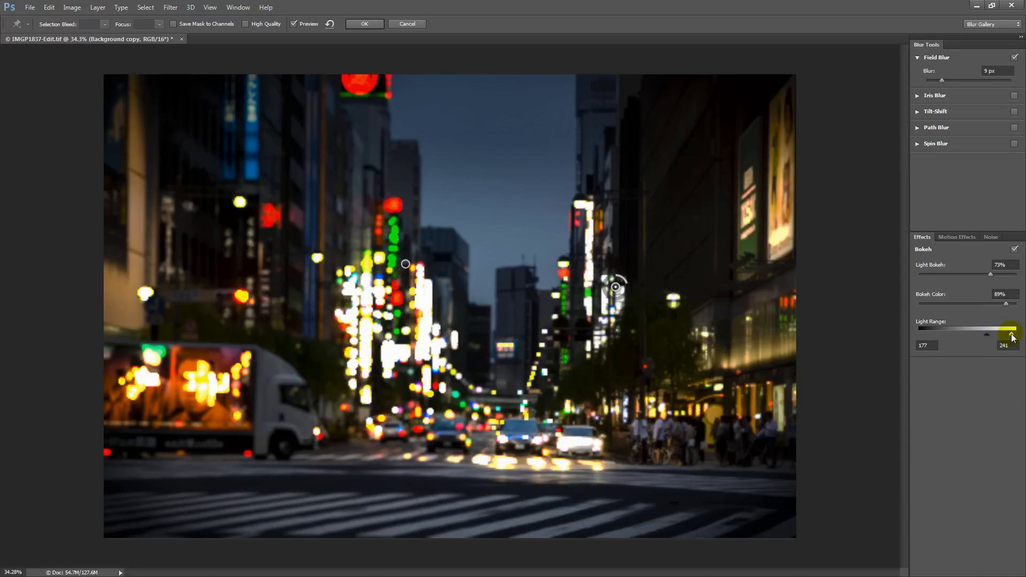
drag(1012, 338, 1011, 326)
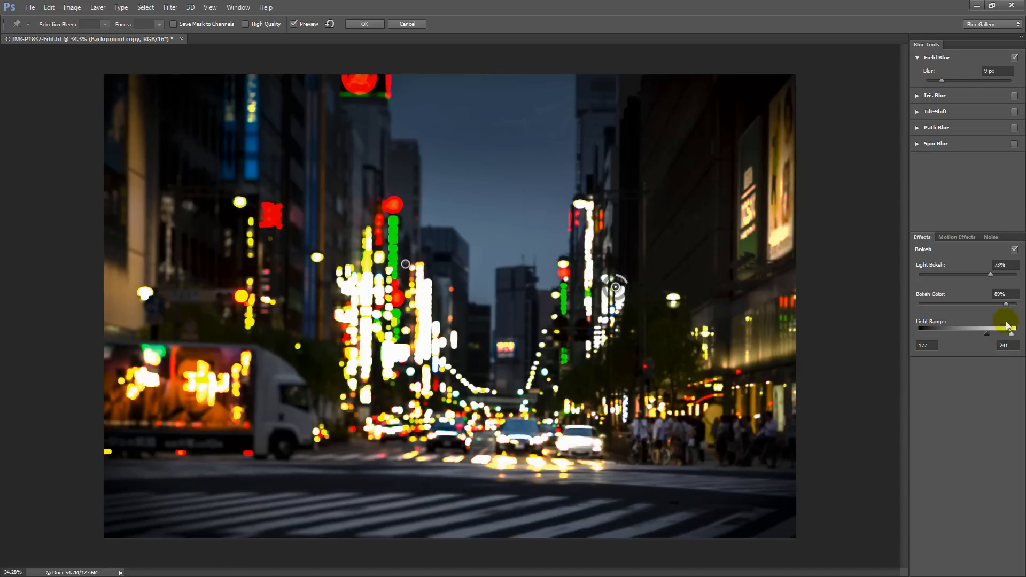
drag(1010, 333, 1007, 335)
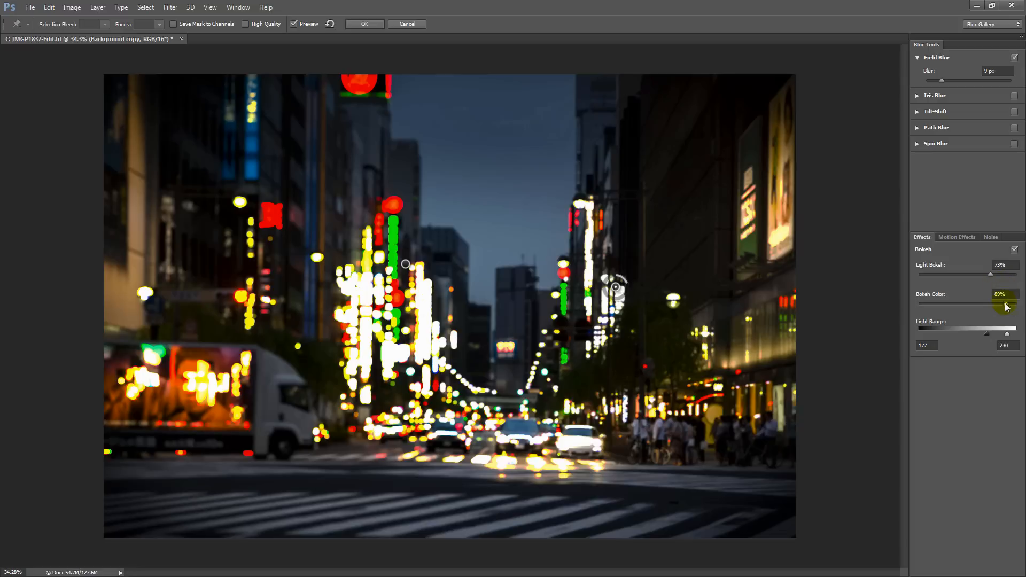
drag(1006, 333, 1012, 333)
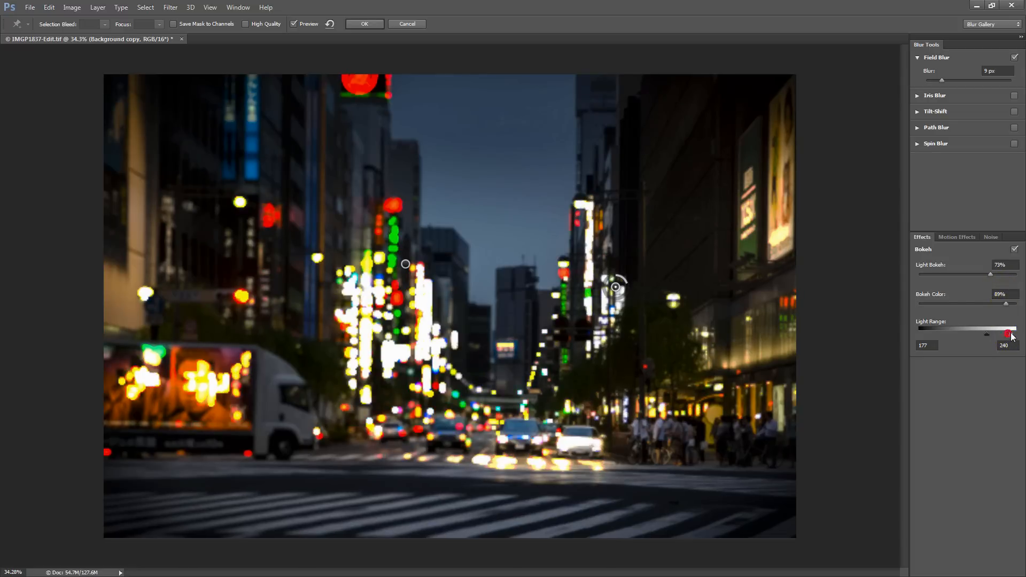
drag(1009, 334, 988, 334)
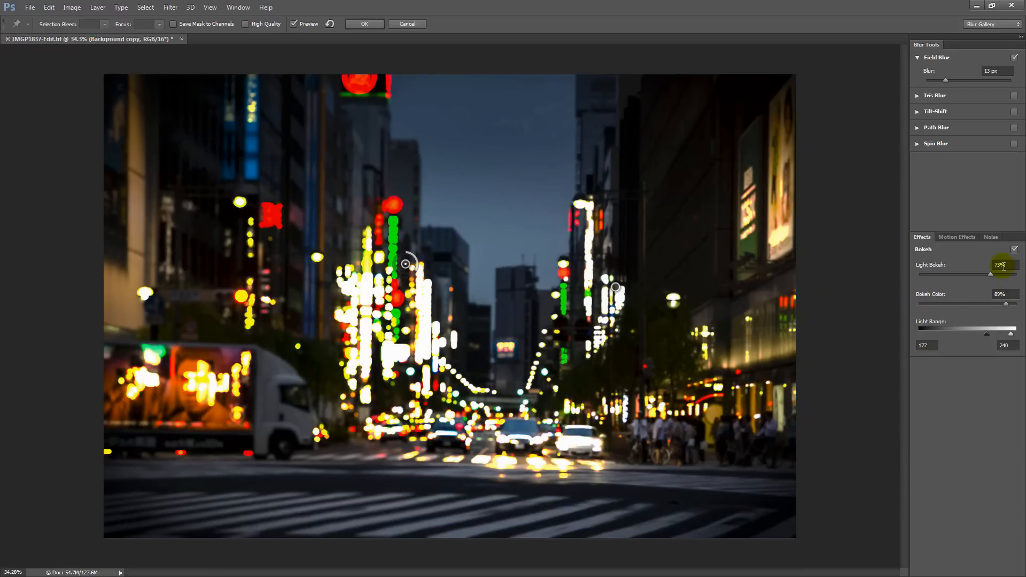
mouse_move(592, 253)
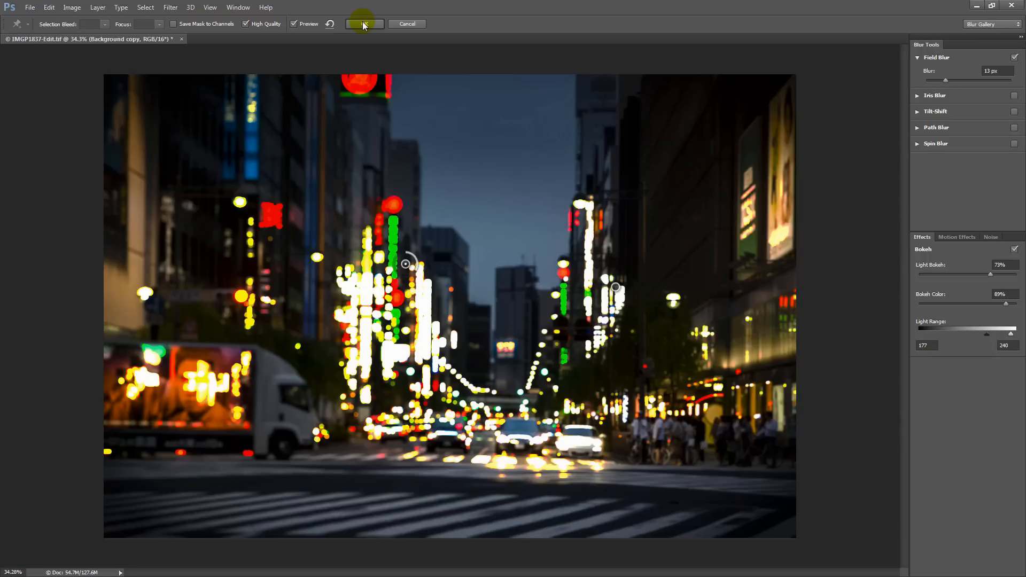
Commit the Field Blur to the Background copy layer
click(362, 23)
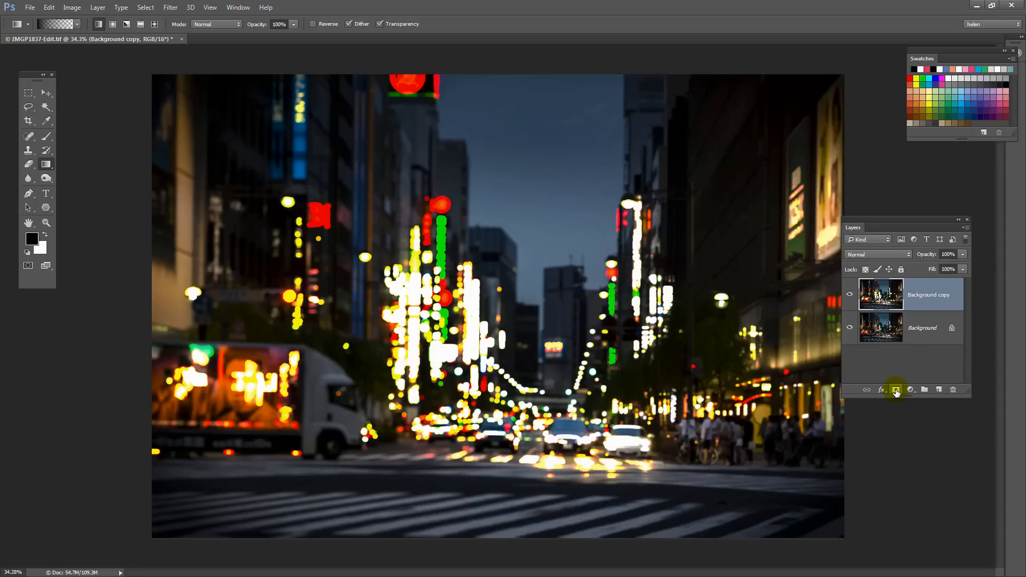
Add a layer mask to Background copy and target it with default black/white colours
click(896, 389)
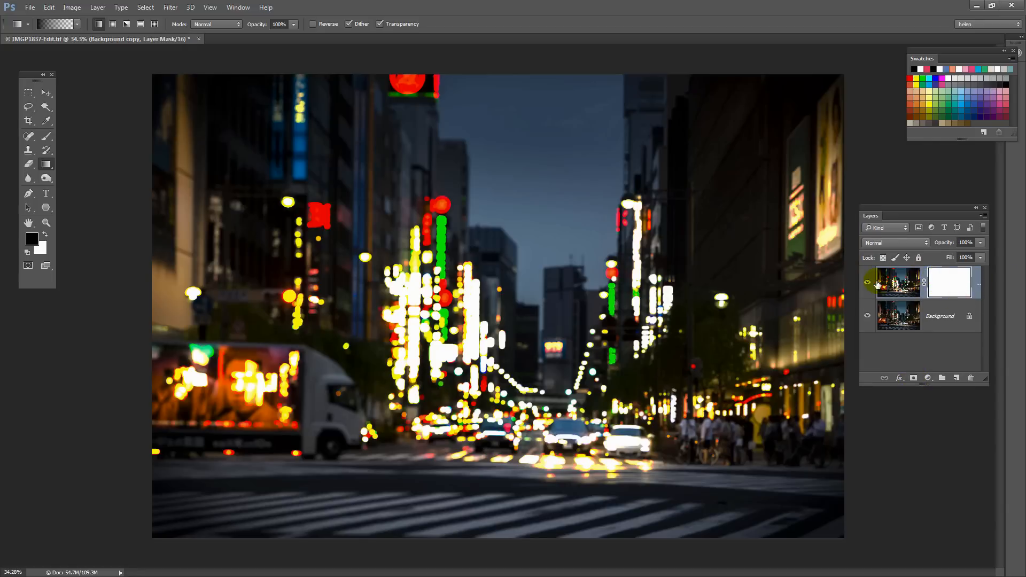
click(866, 282)
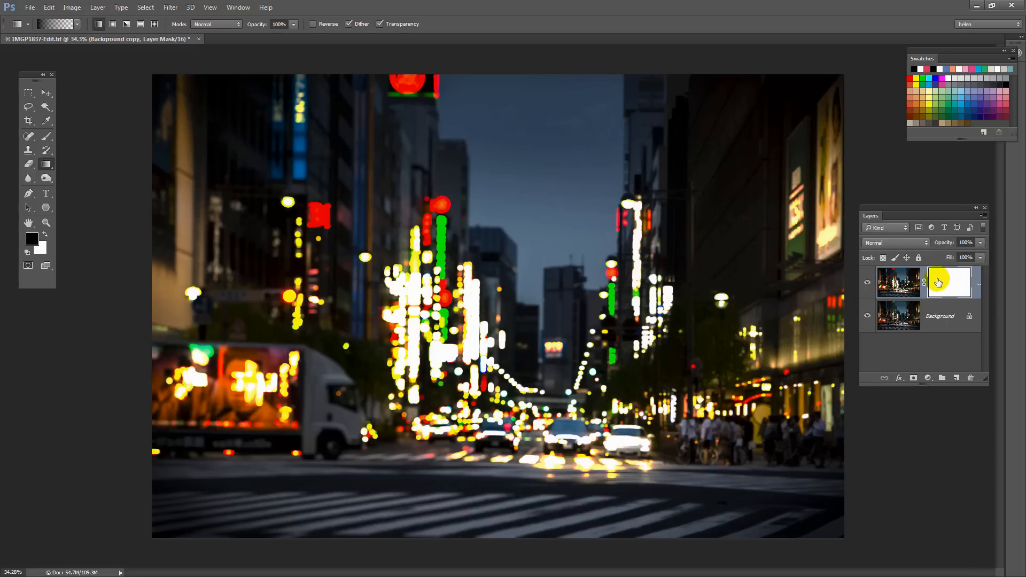
mouse_move(950, 282)
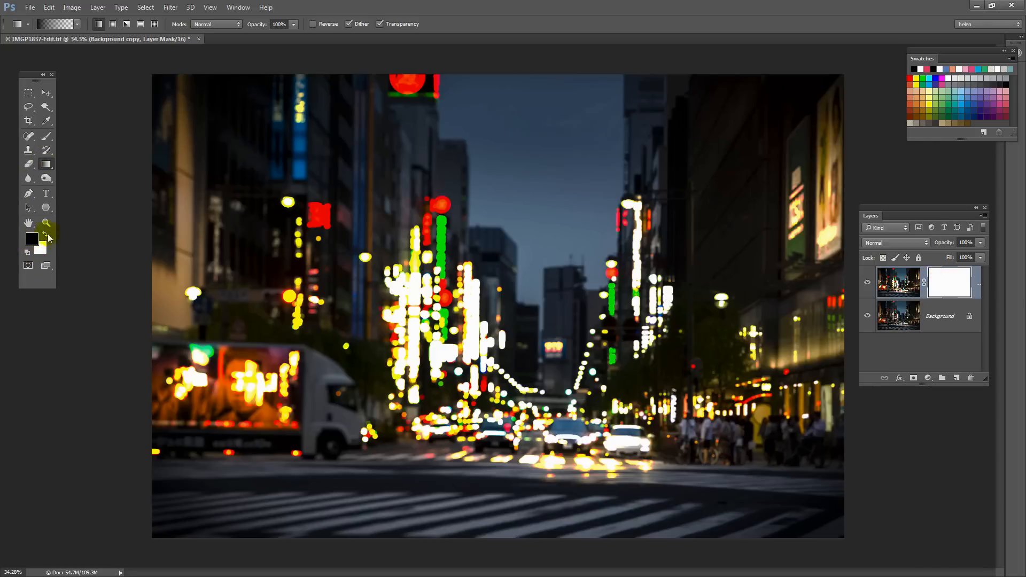
click(29, 135)
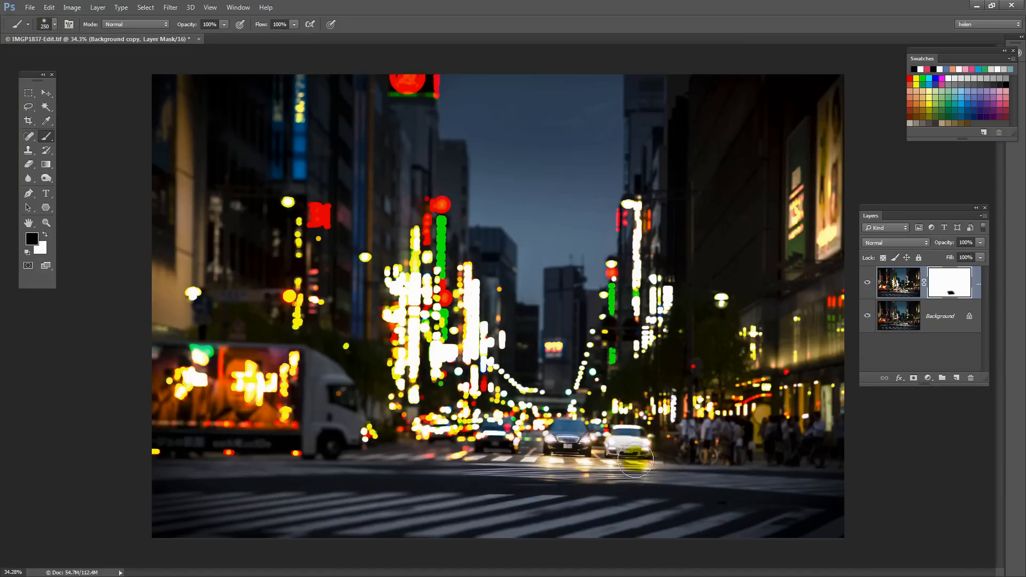
Paint black on the mask over the car, truck advert, pedestrians and foreground road
drag(634, 458, 484, 442)
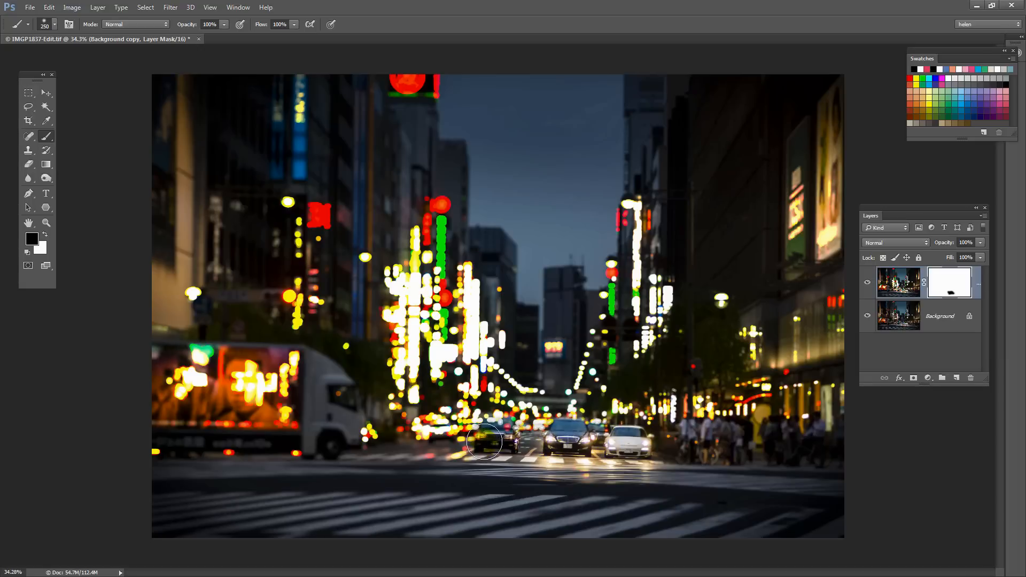
drag(484, 442, 272, 379)
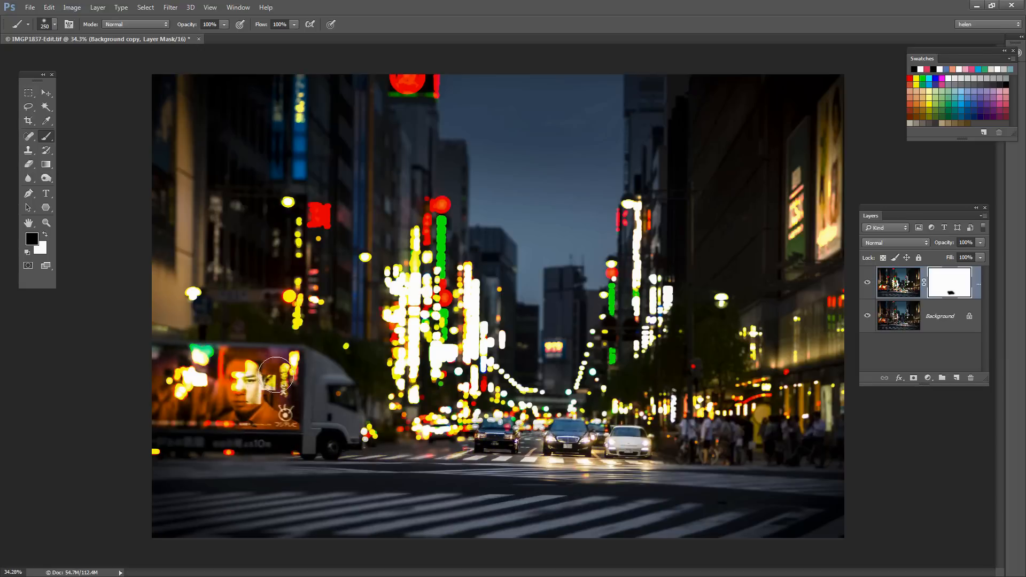
drag(275, 376, 193, 386)
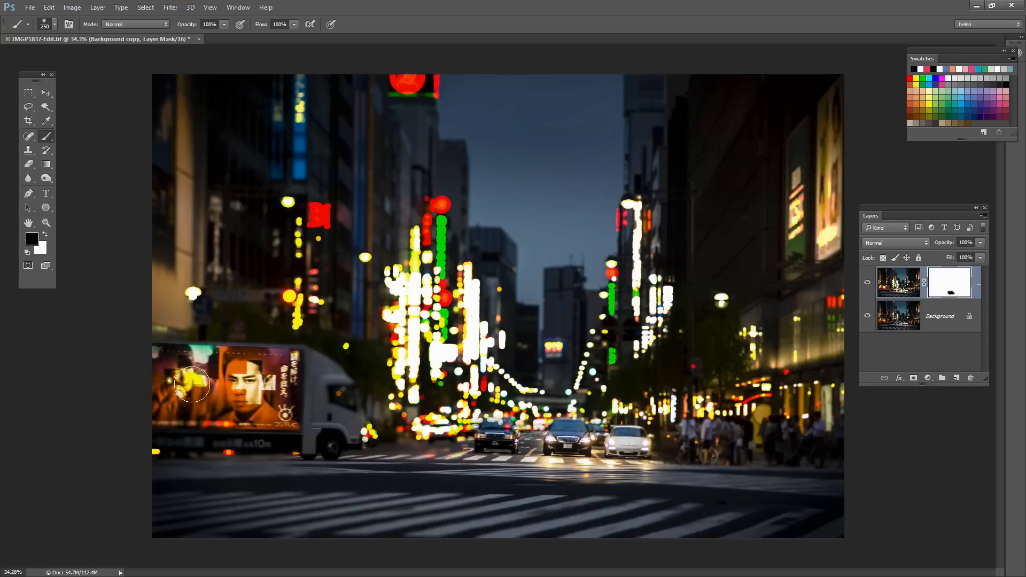
drag(192, 385, 155, 454)
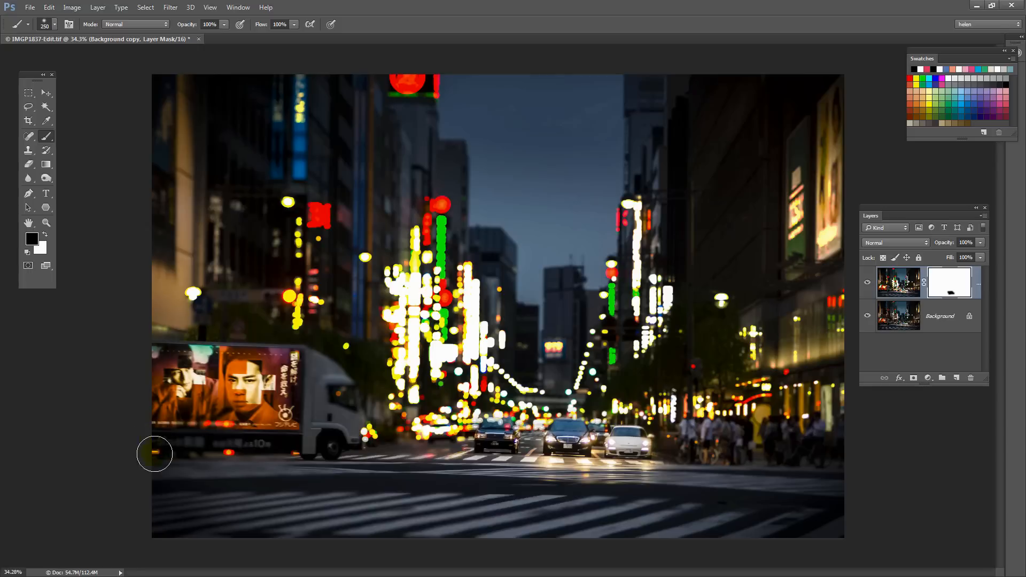
drag(154, 454, 766, 469)
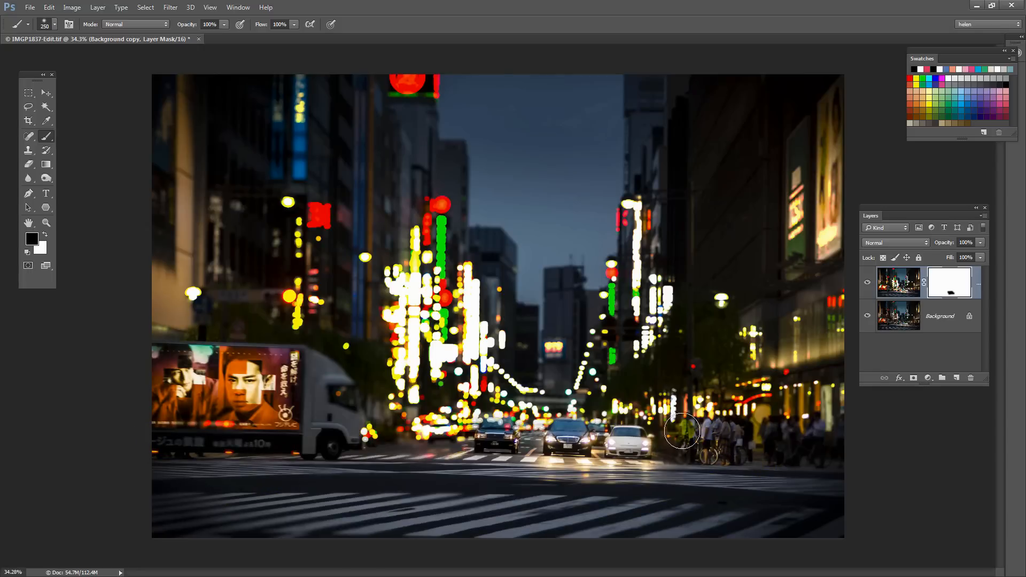
drag(680, 432, 840, 422)
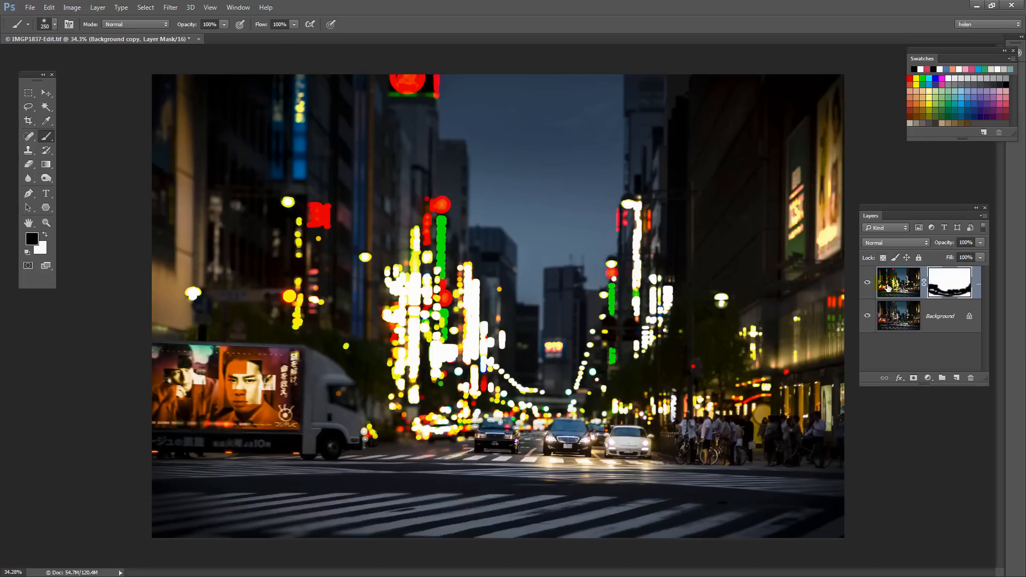
mouse_move(206, 396)
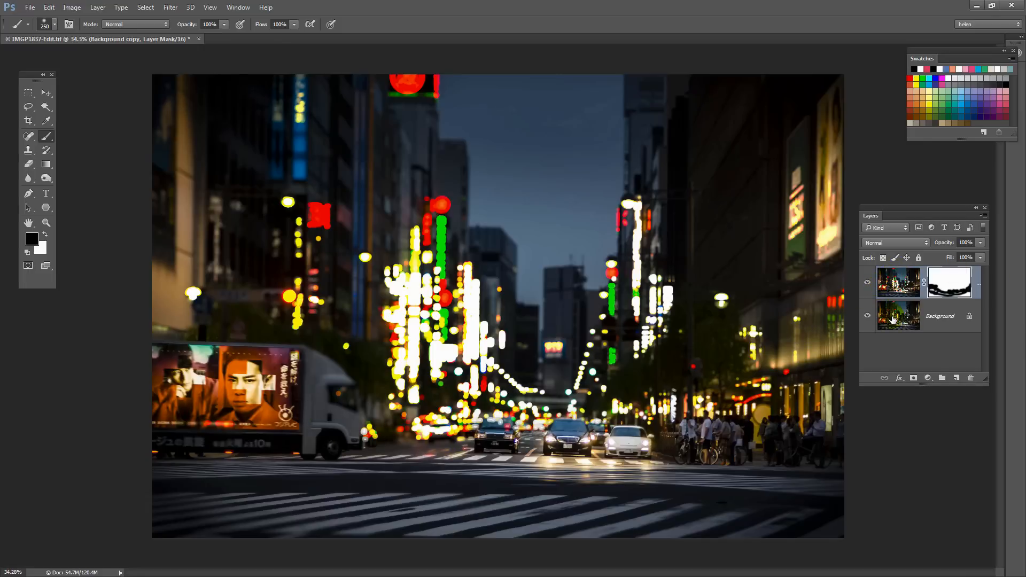
Delete the painted layer mask and add a new blank white mask
click(949, 282)
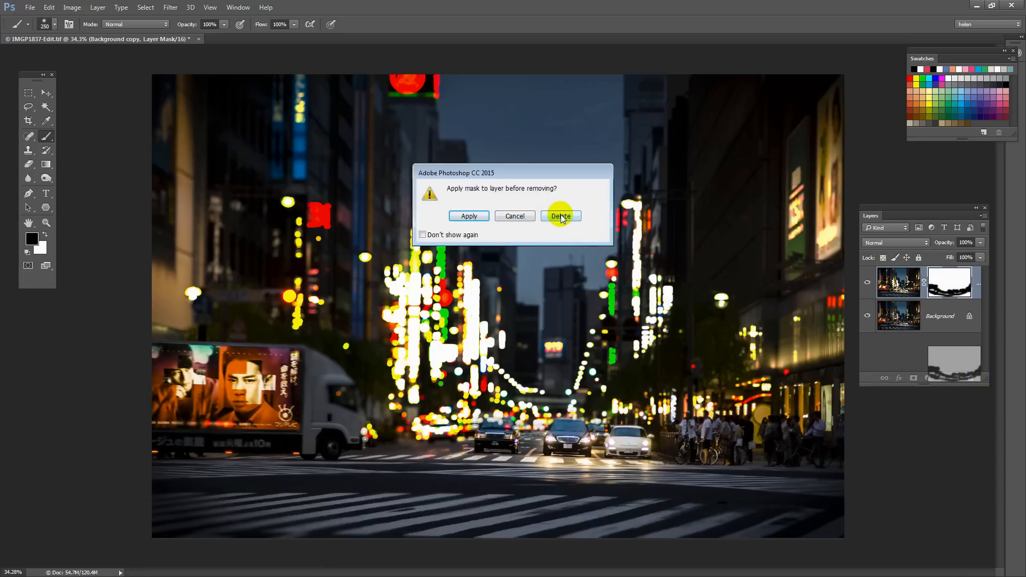
click(560, 216)
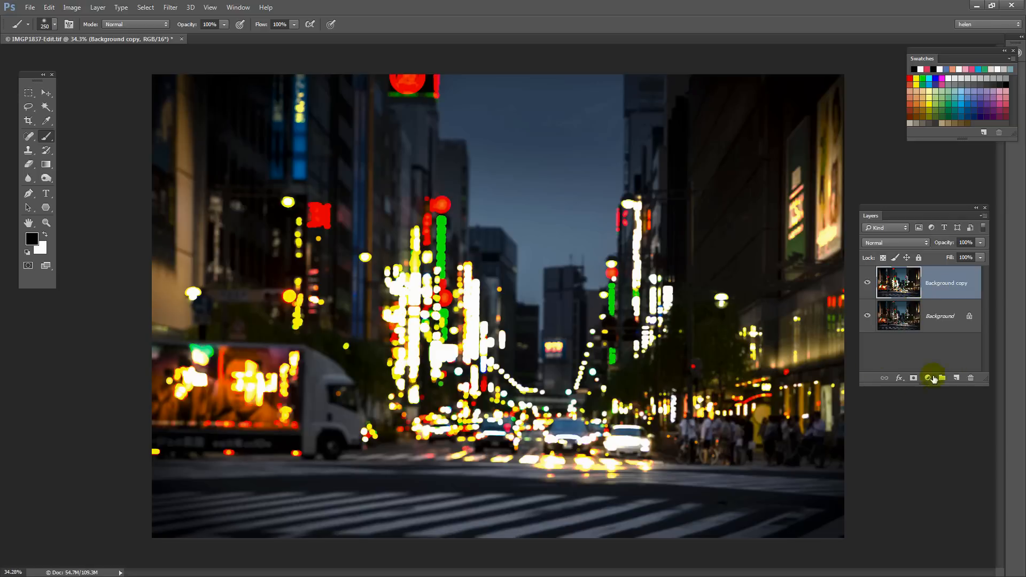
click(932, 378)
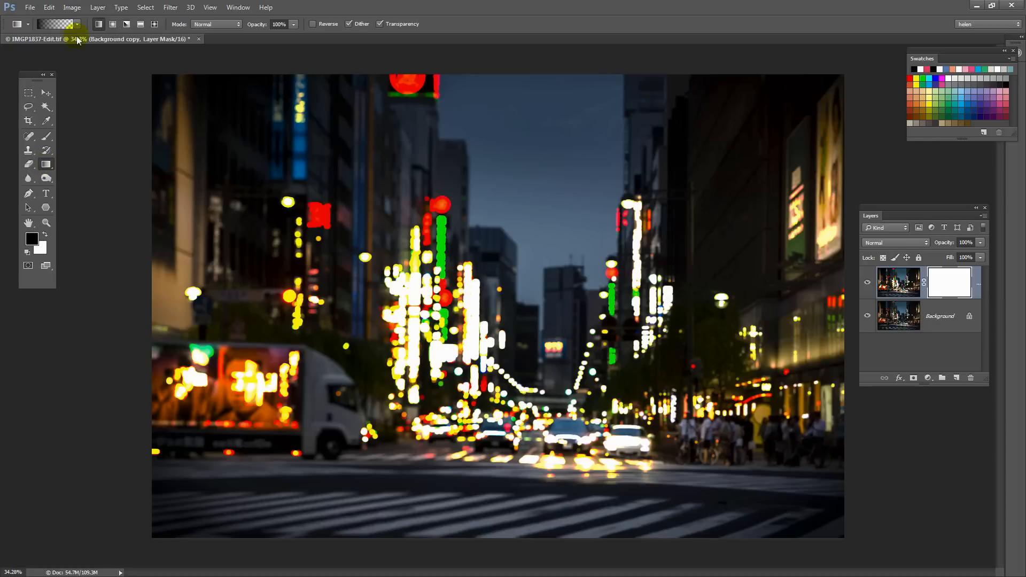
Drag a black-to-white linear gradient upward on the mask to sharpen the foreground
click(59, 24)
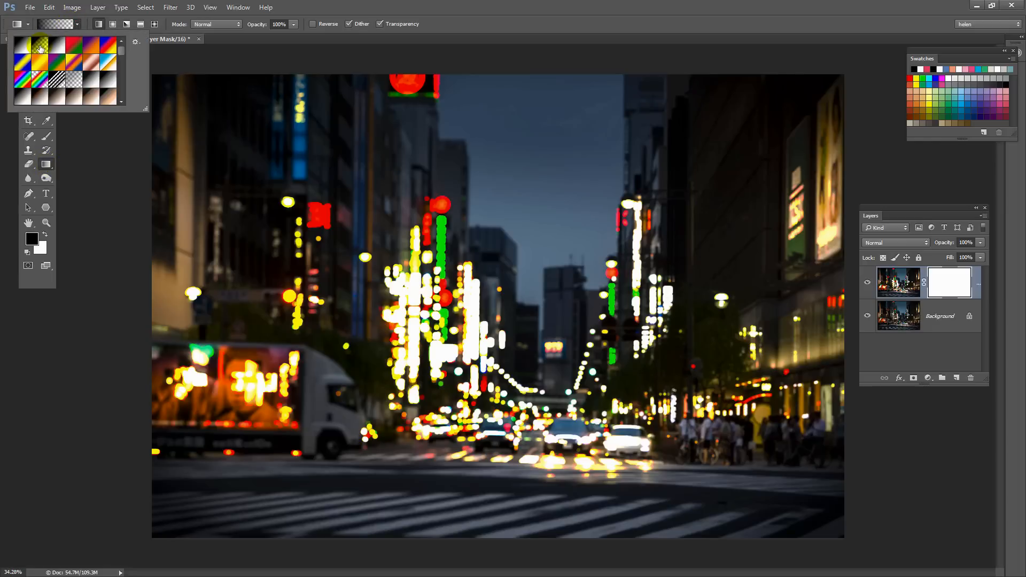
mouse_move(40, 46)
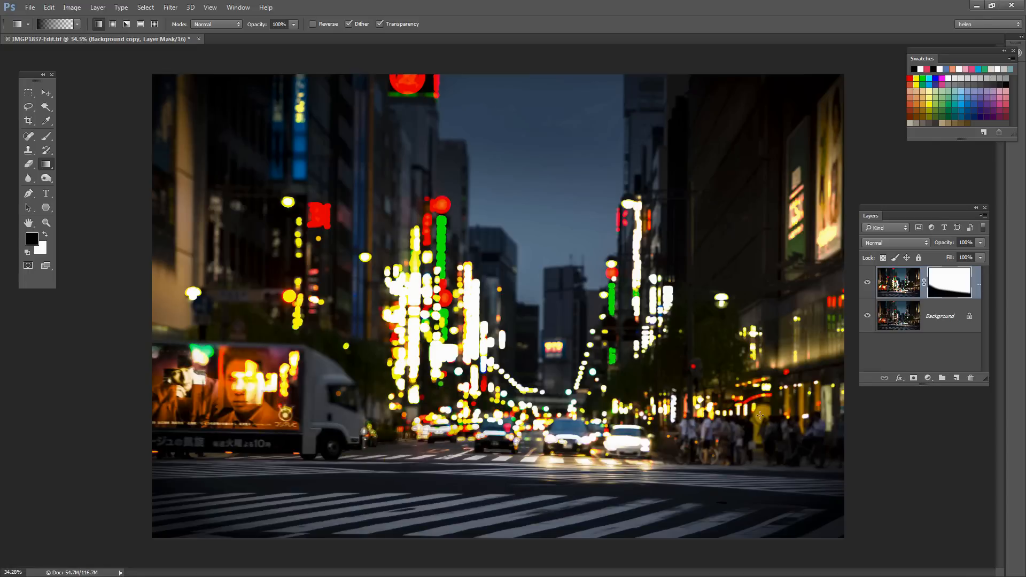
mouse_move(736, 445)
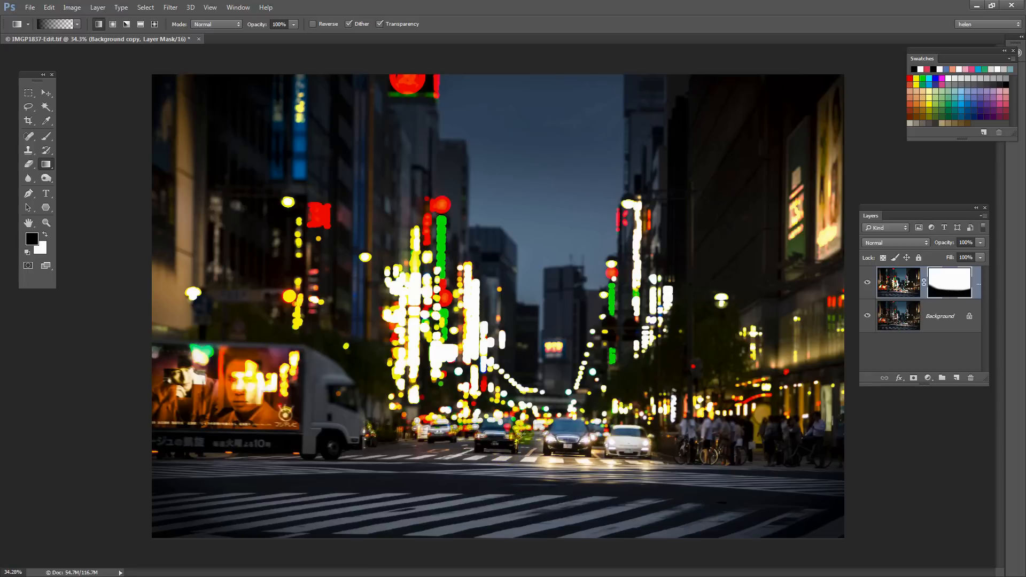
drag(233, 434, 270, 371)
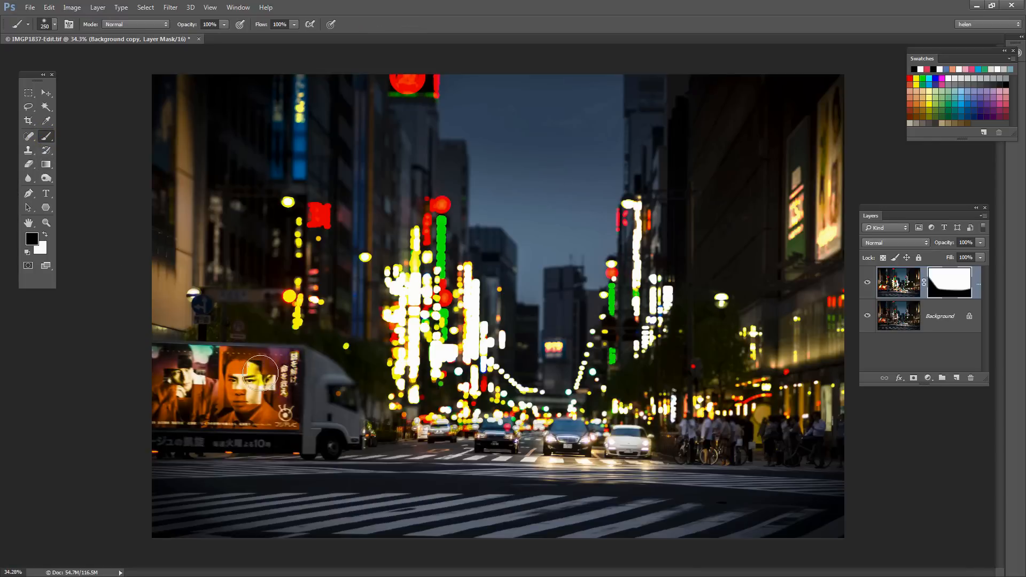
Paint black on the mask over the truck advert, two centre cars and right-side pedestrians
drag(262, 372, 317, 385)
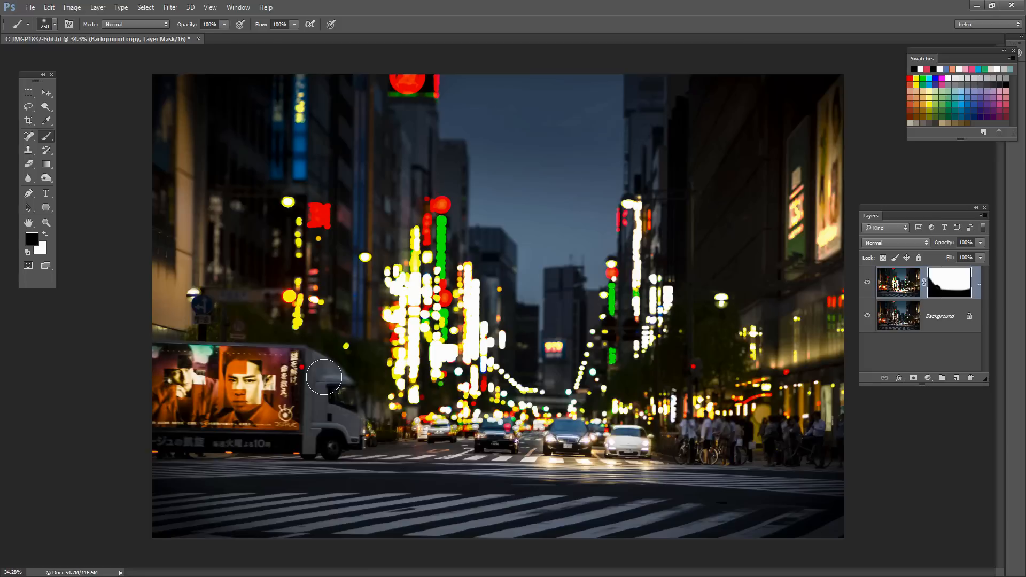
drag(324, 378, 193, 362)
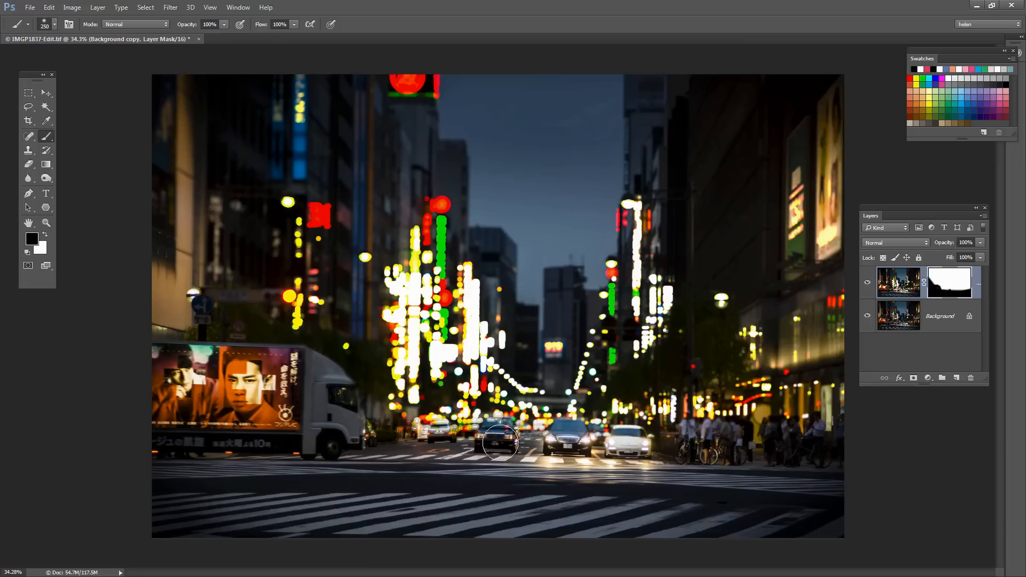
drag(499, 444, 540, 445)
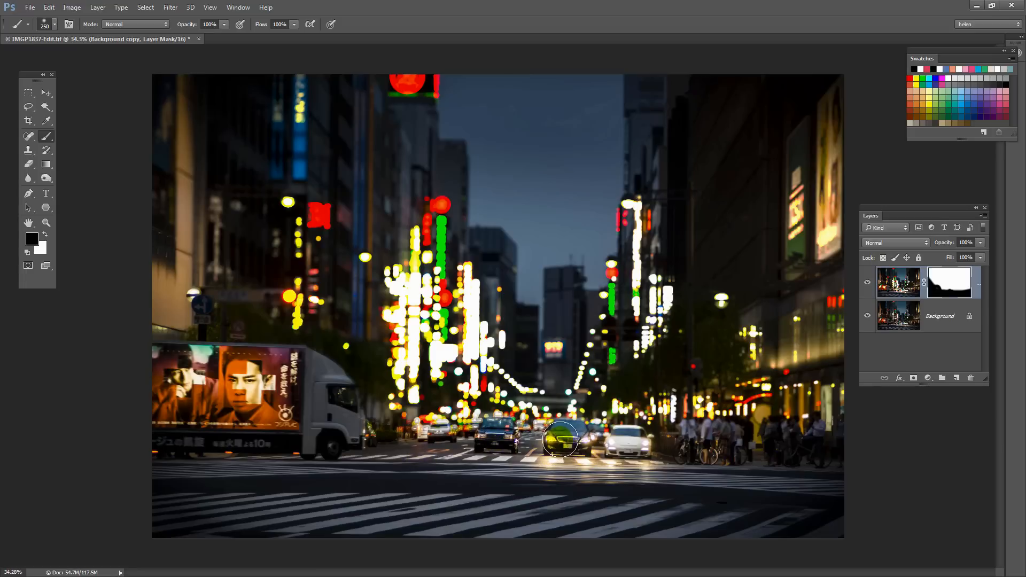
drag(559, 441, 692, 435)
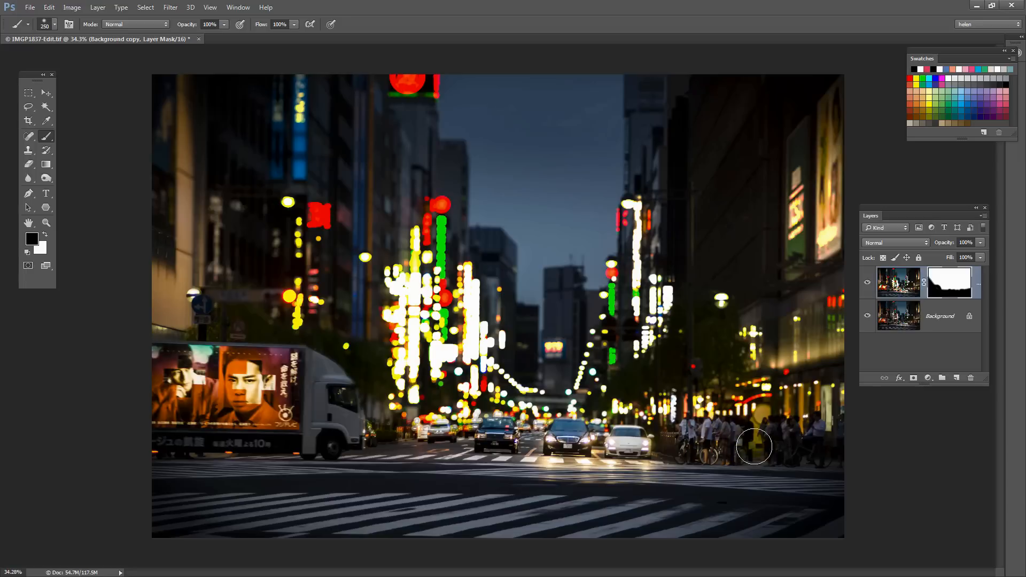
drag(754, 447, 627, 446)
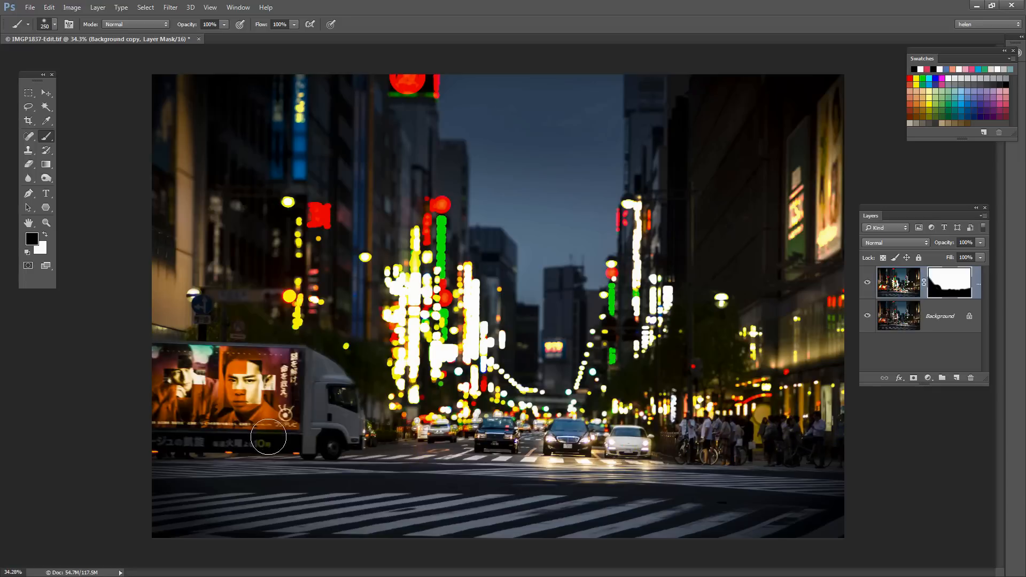
mouse_move(886, 531)
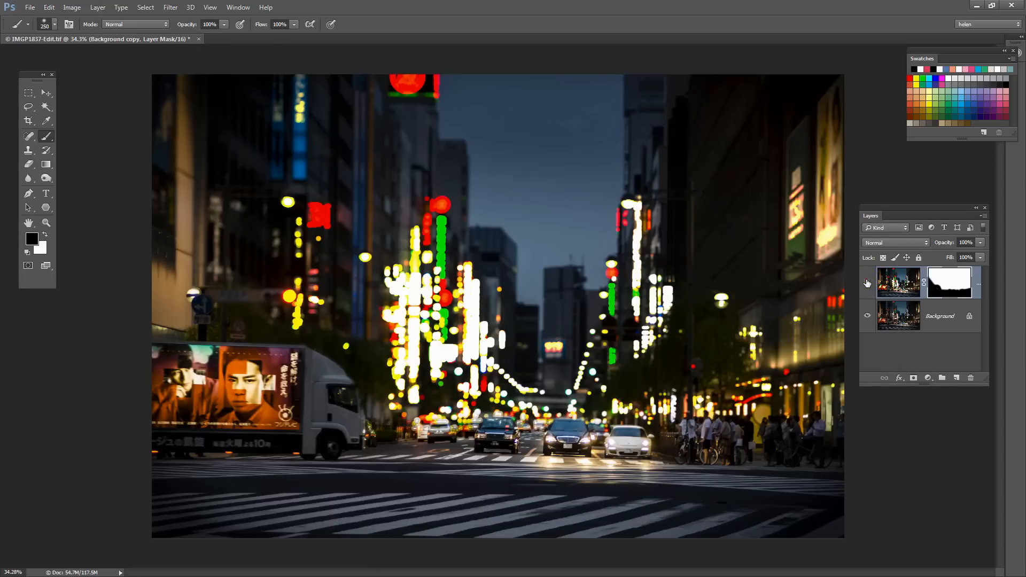
click(867, 283)
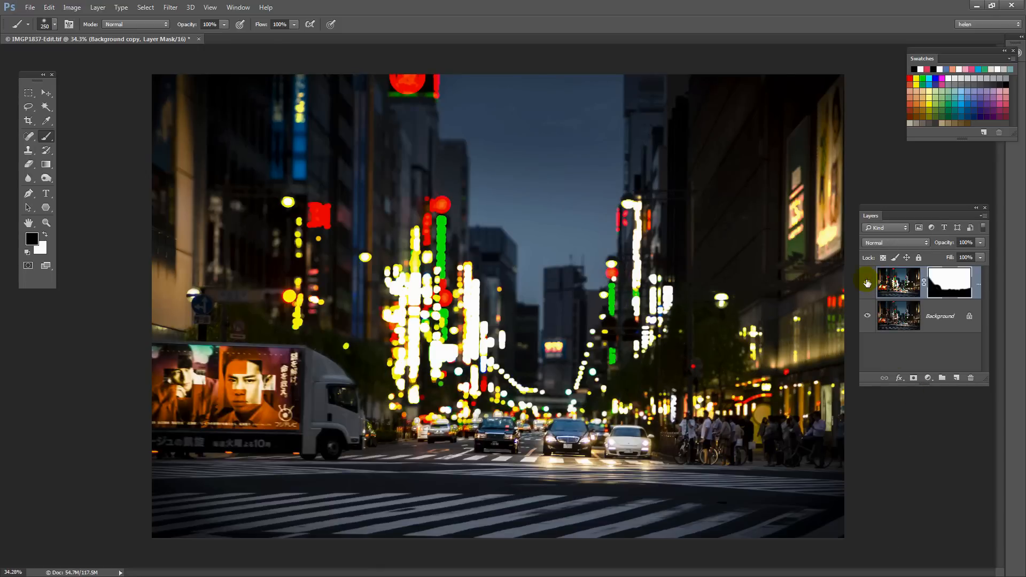